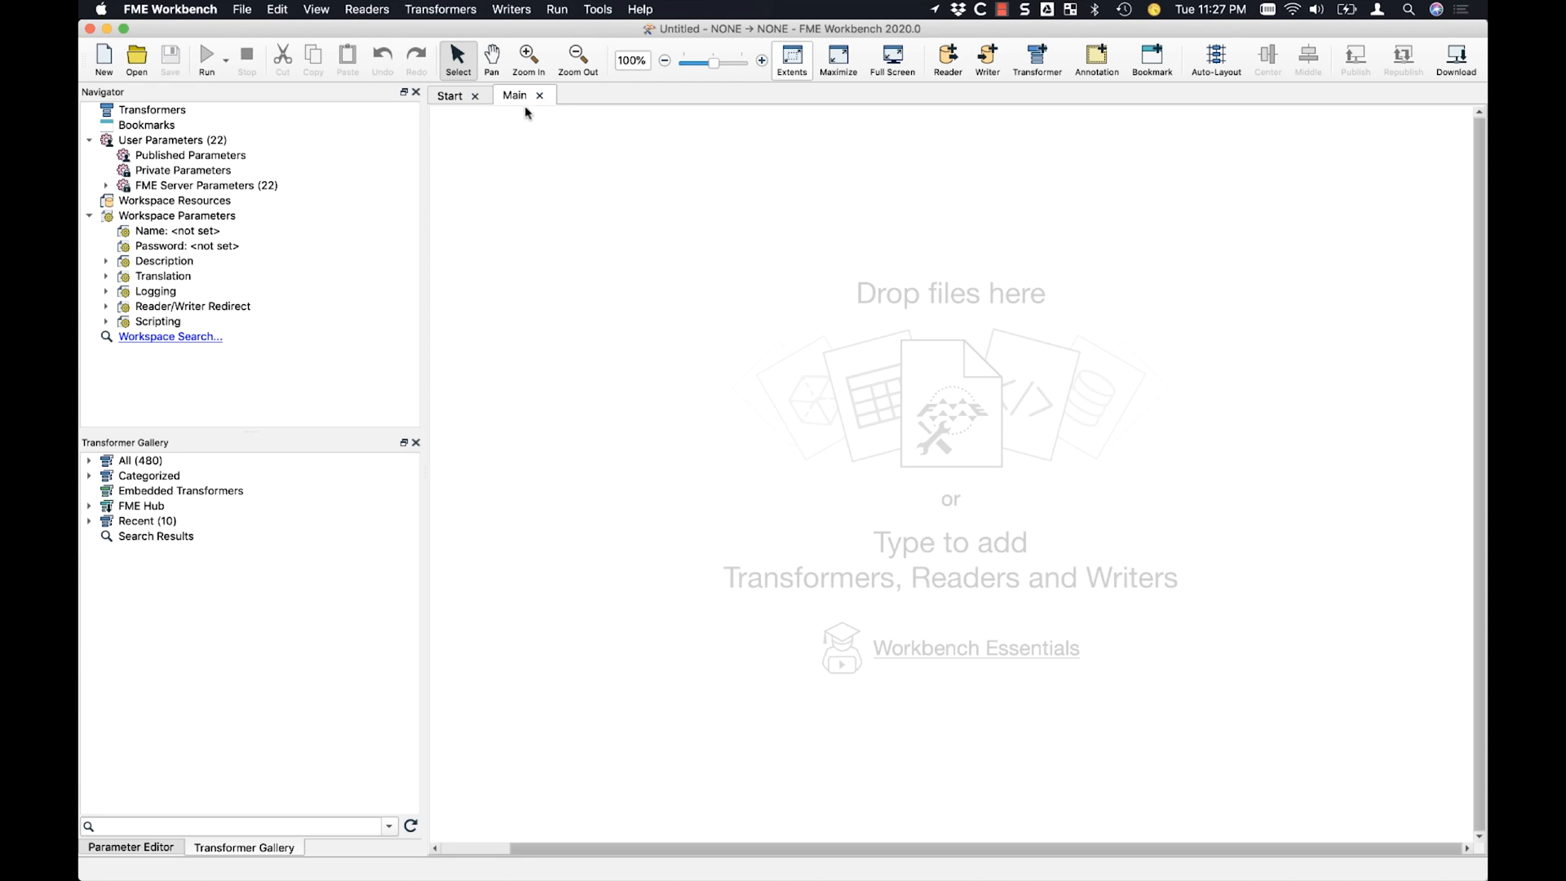
Step: Start a new reader with CSV format and CUSTOMERS.csv as its dataset
left_click(367, 9)
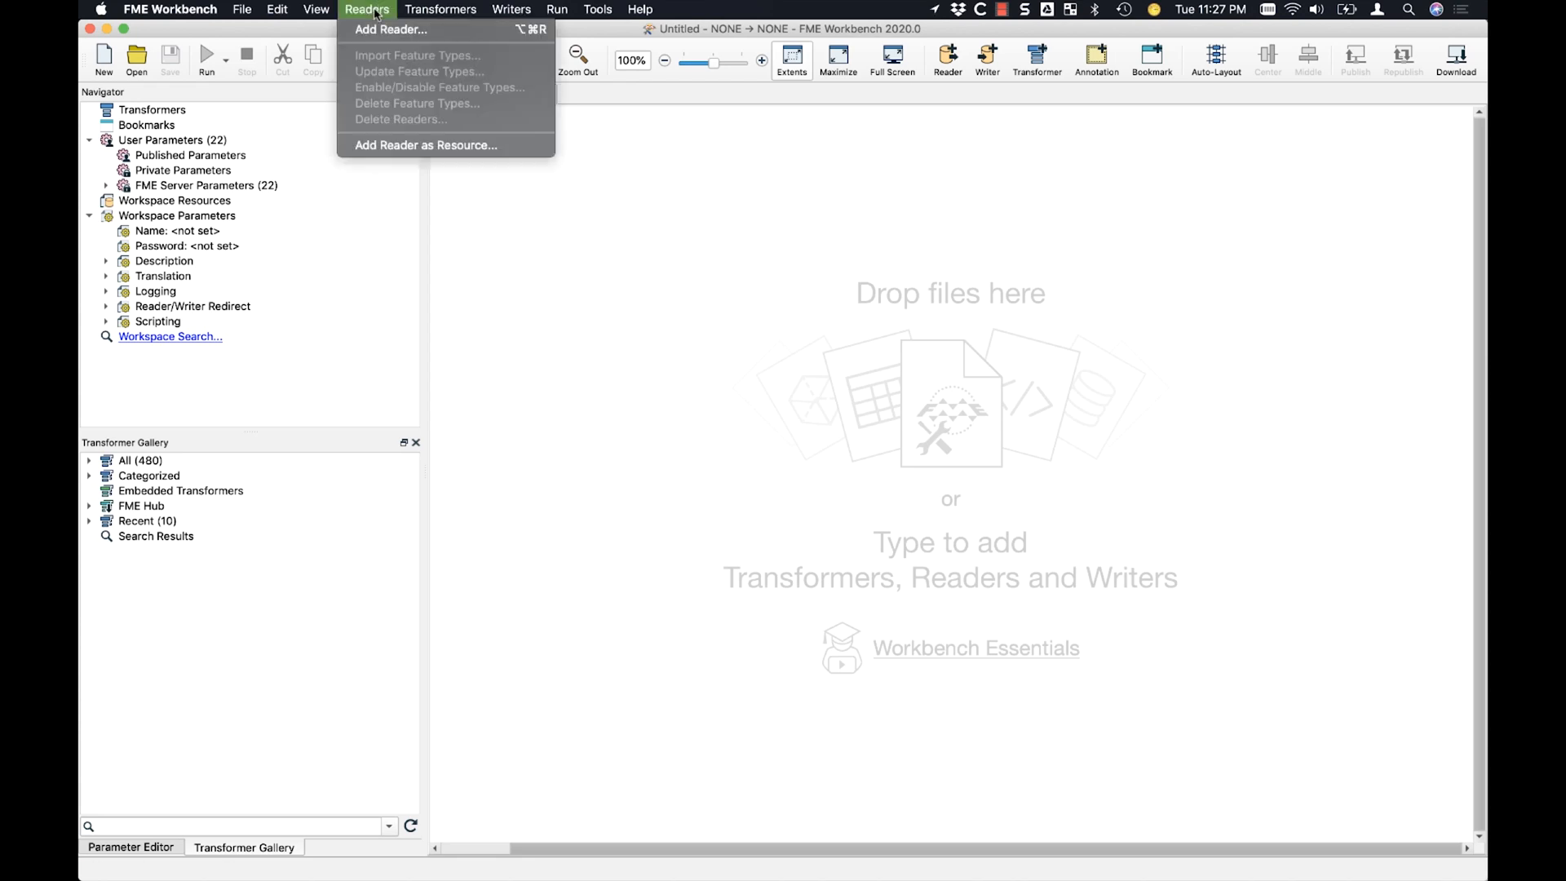
left_click(390, 29)
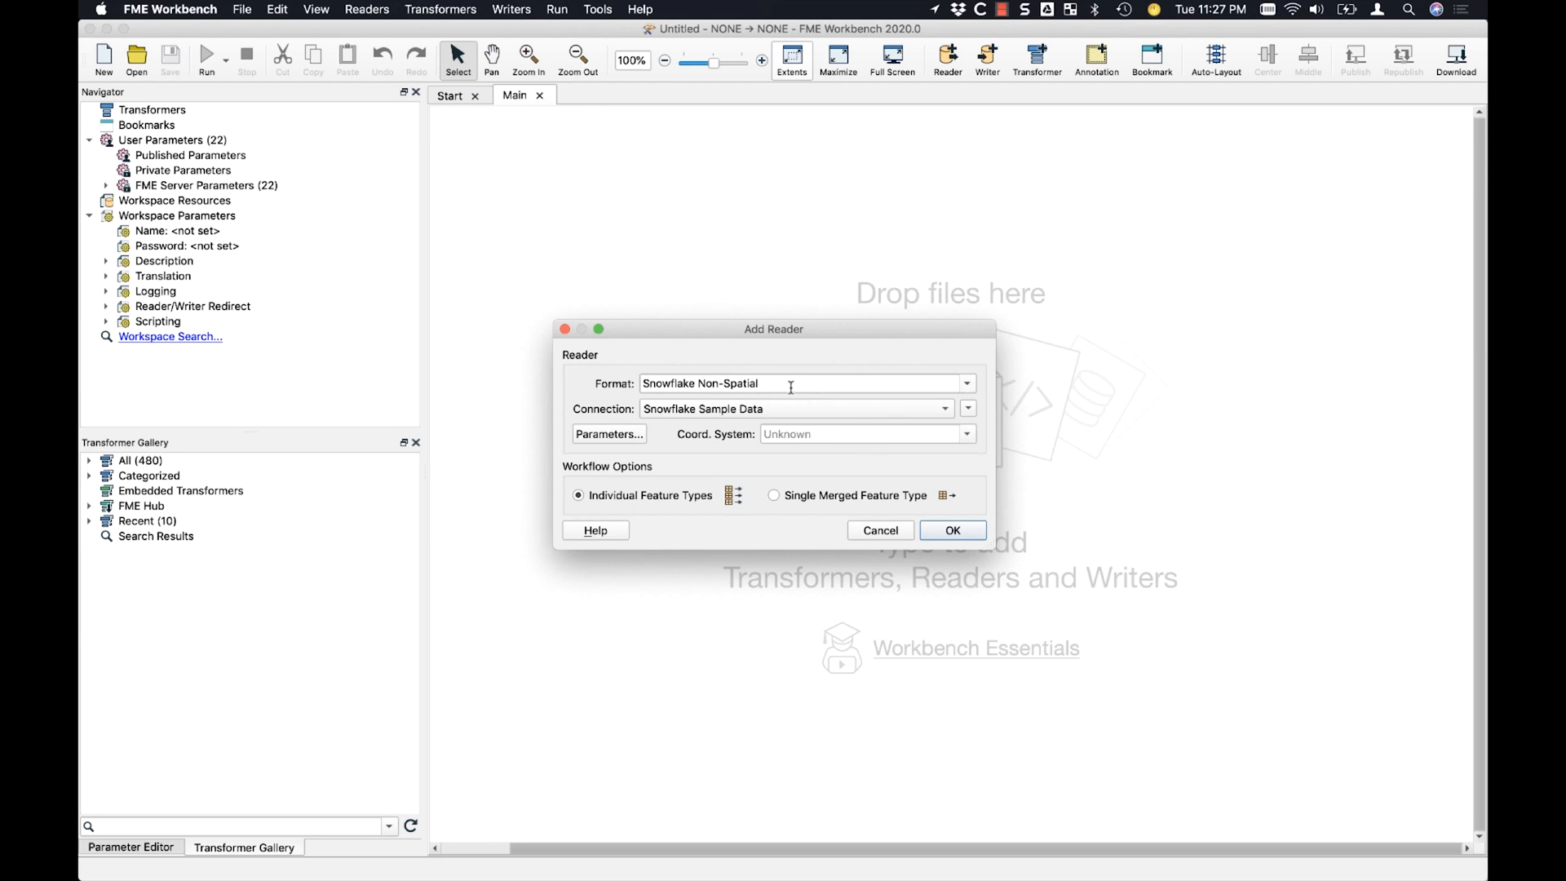
type("csv")
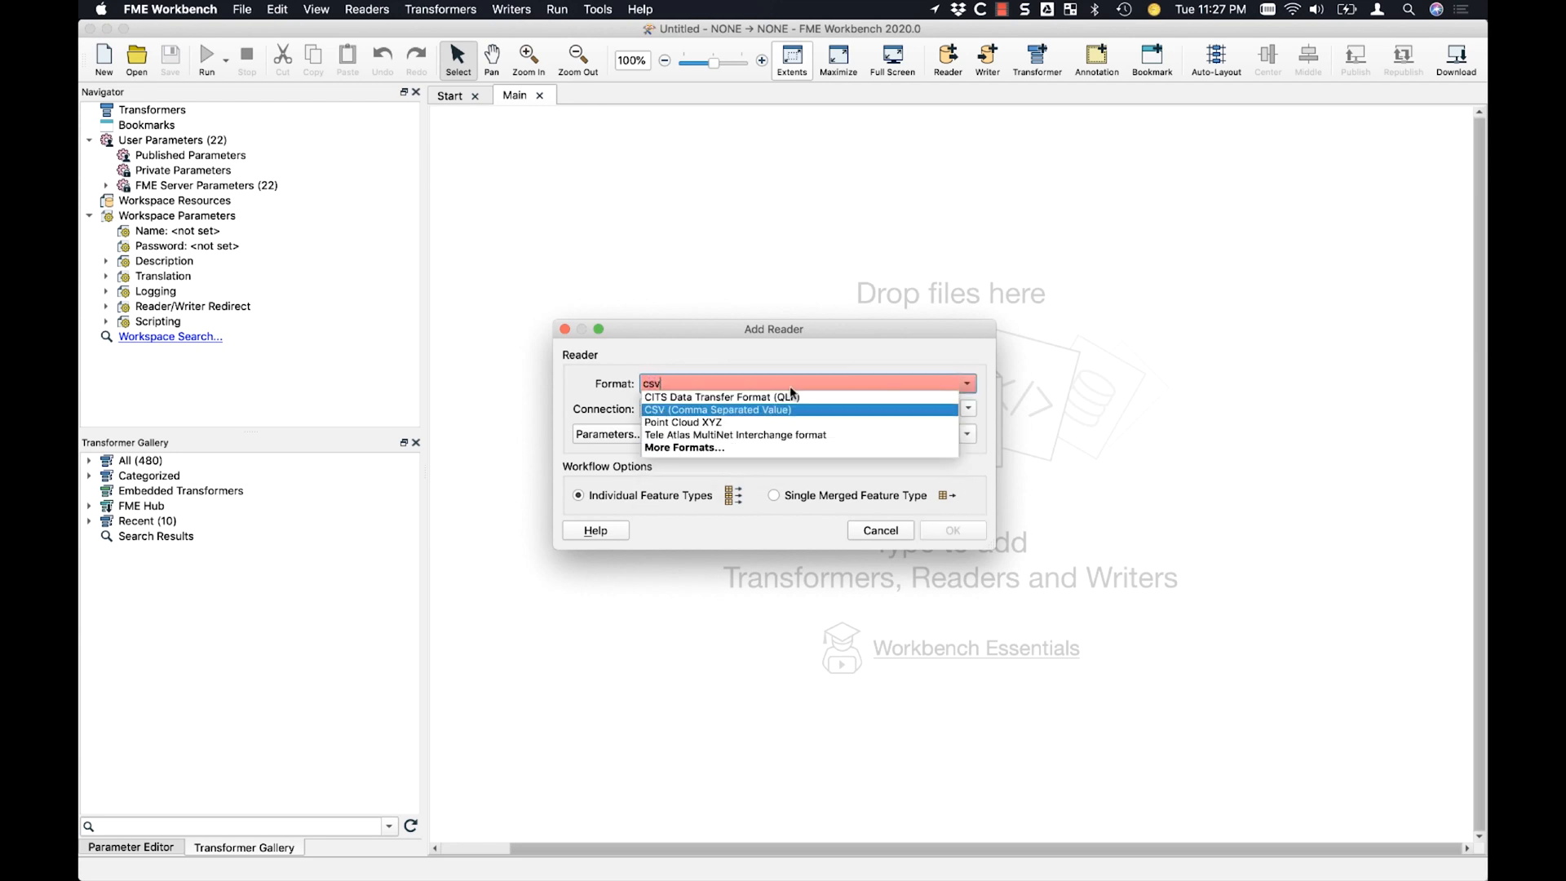
left_click(718, 410)
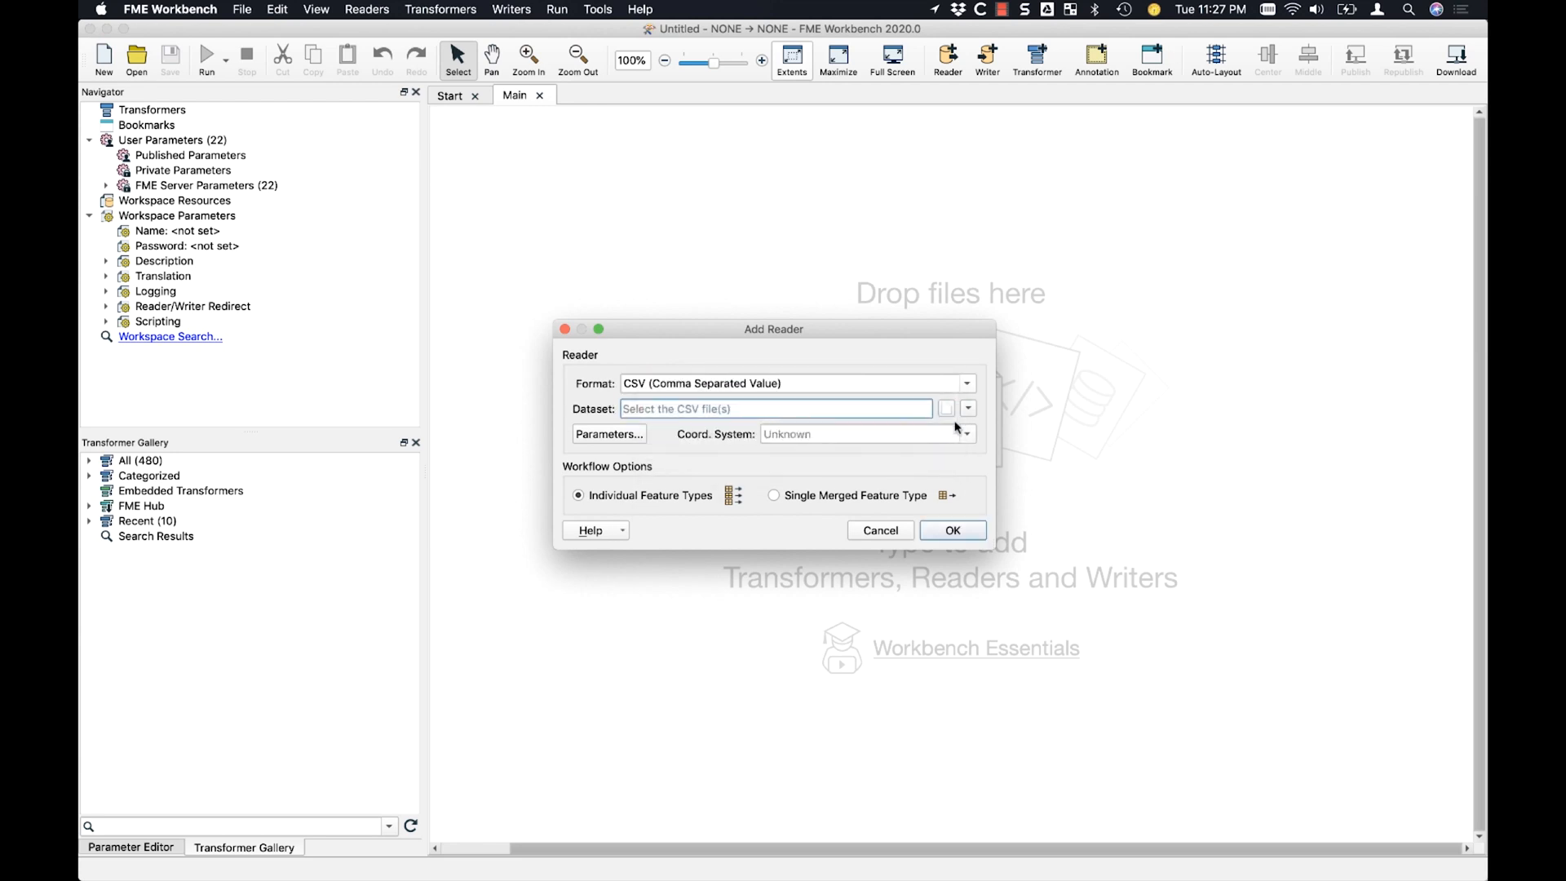
left_click(944, 408)
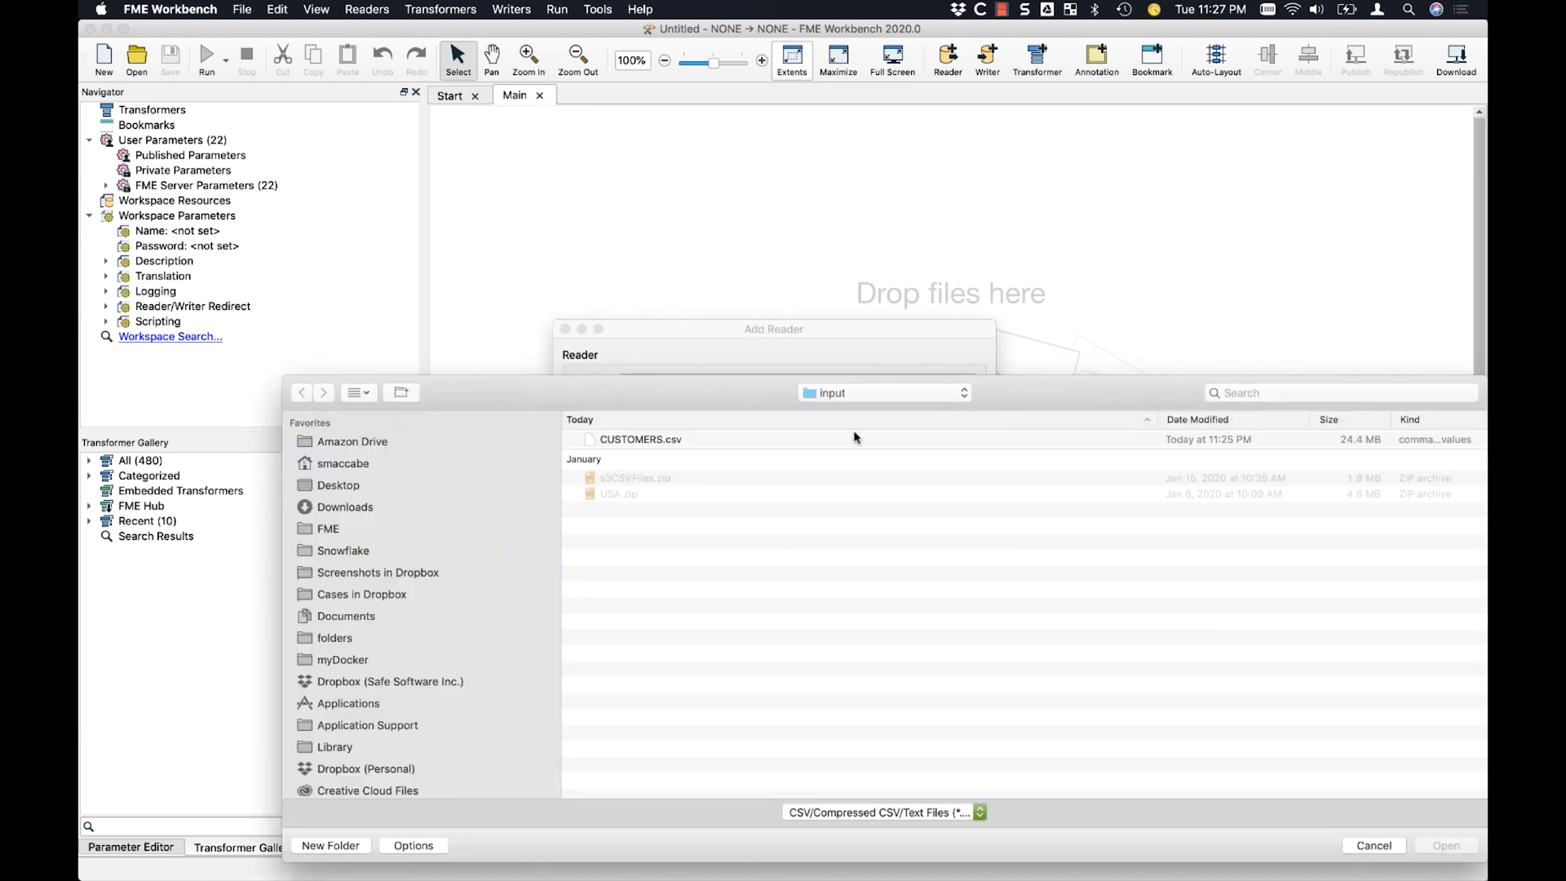
left_click(1444, 845)
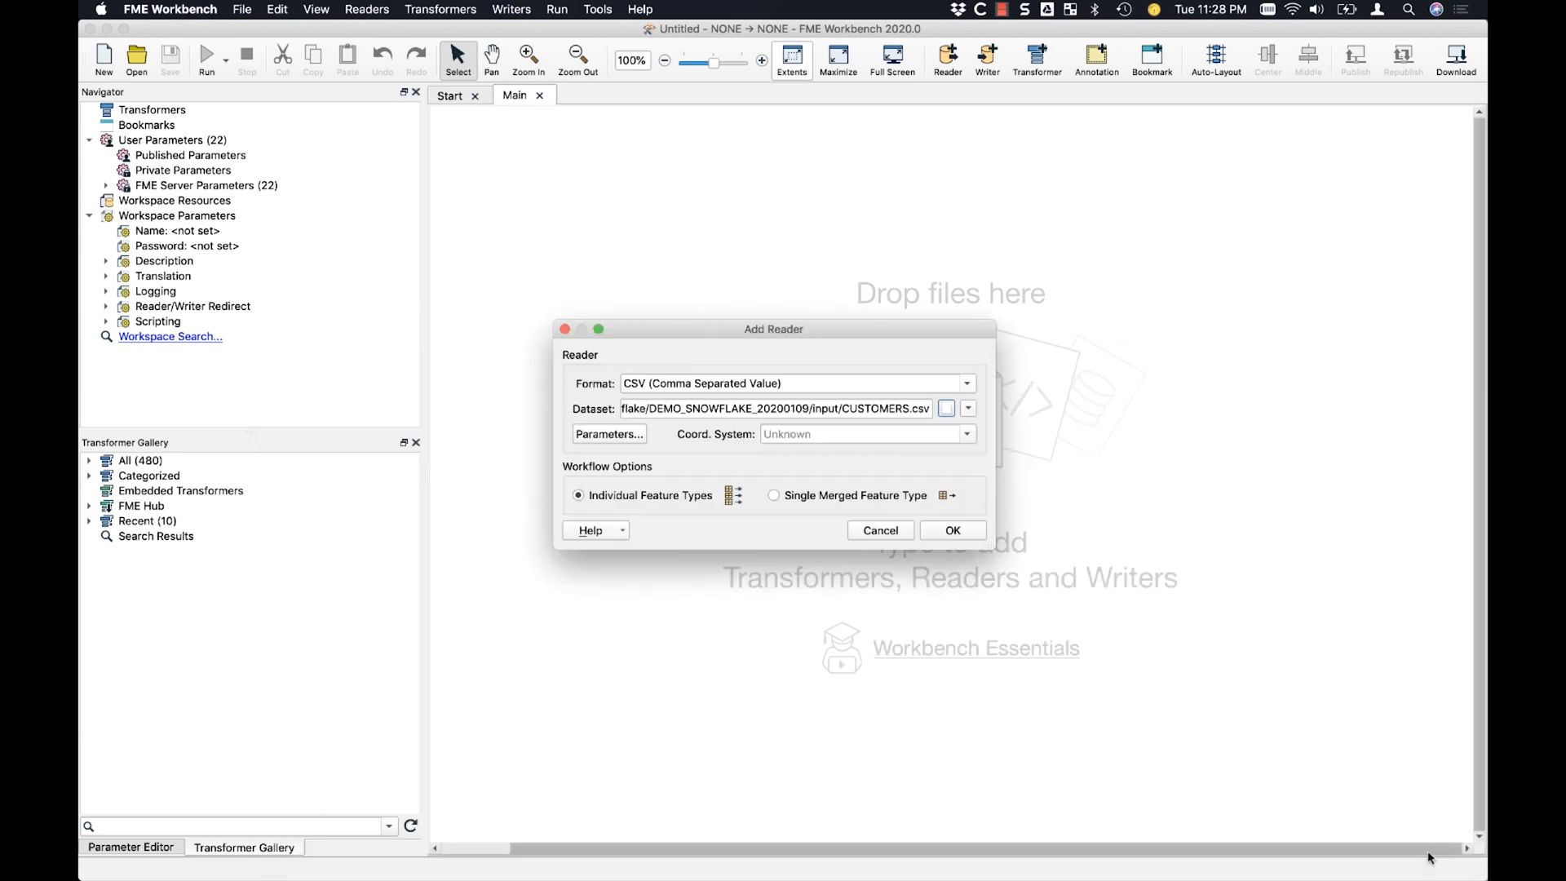
Step: Review the CSV reader parameters and add the reader to the canvas
left_click(608, 434)
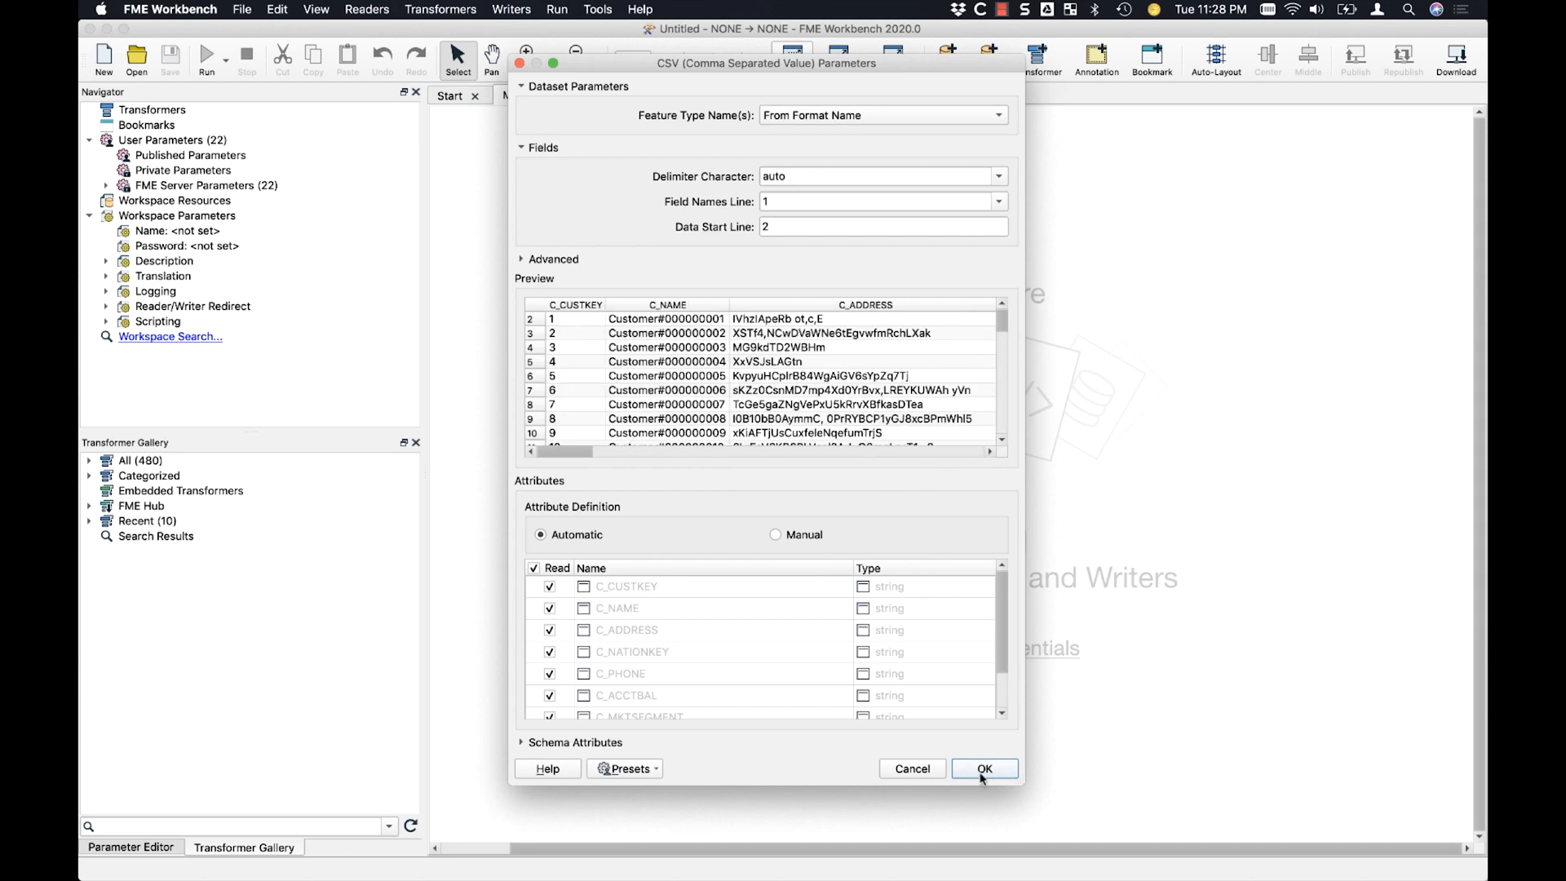
left_click(984, 768)
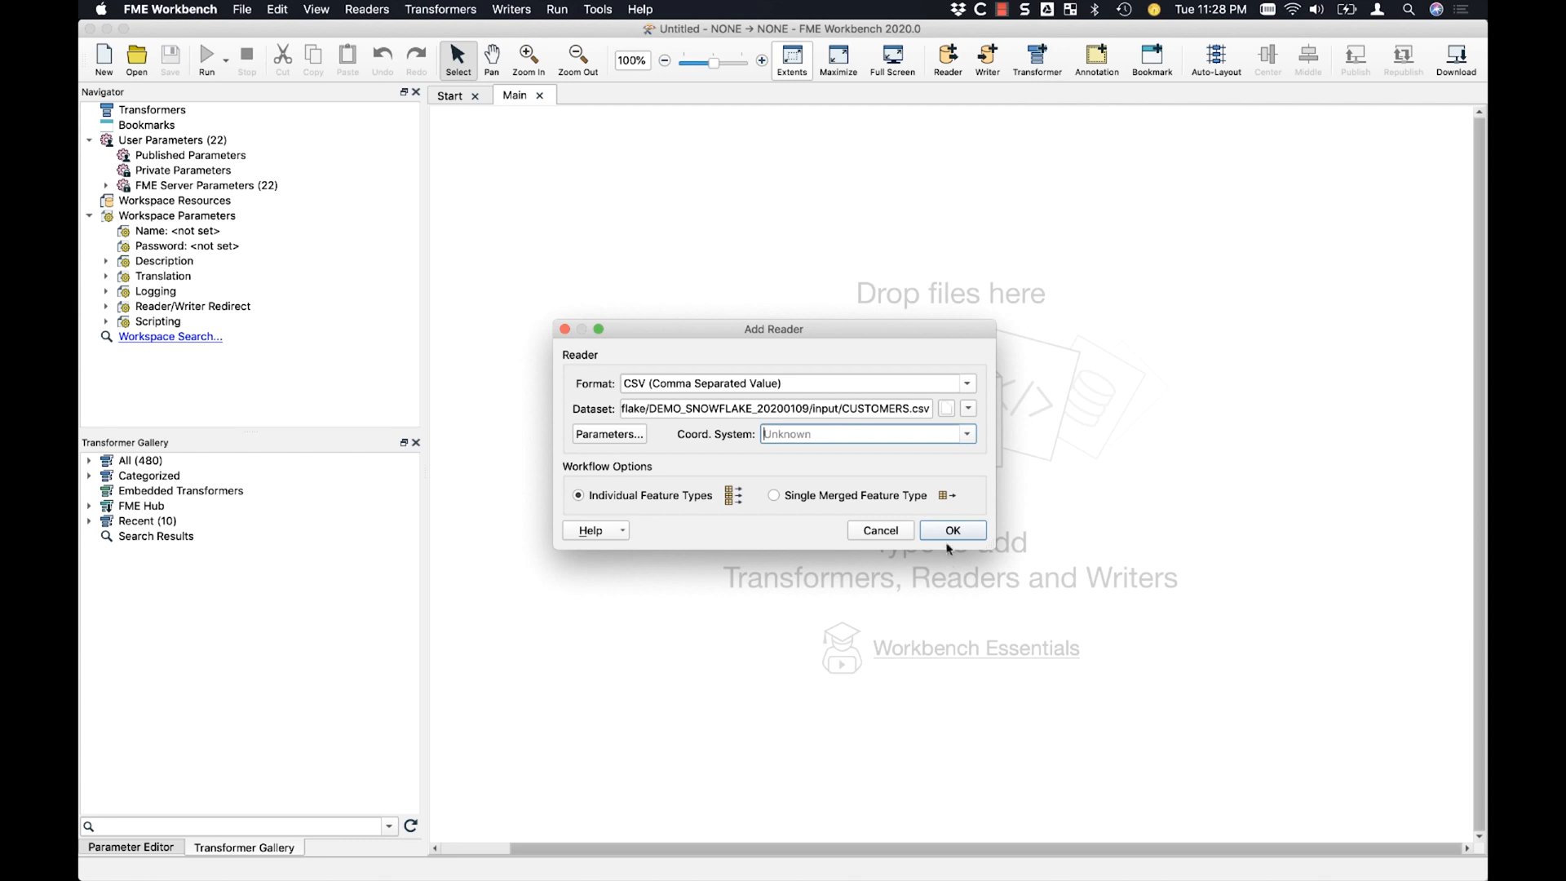
left_click(950, 530)
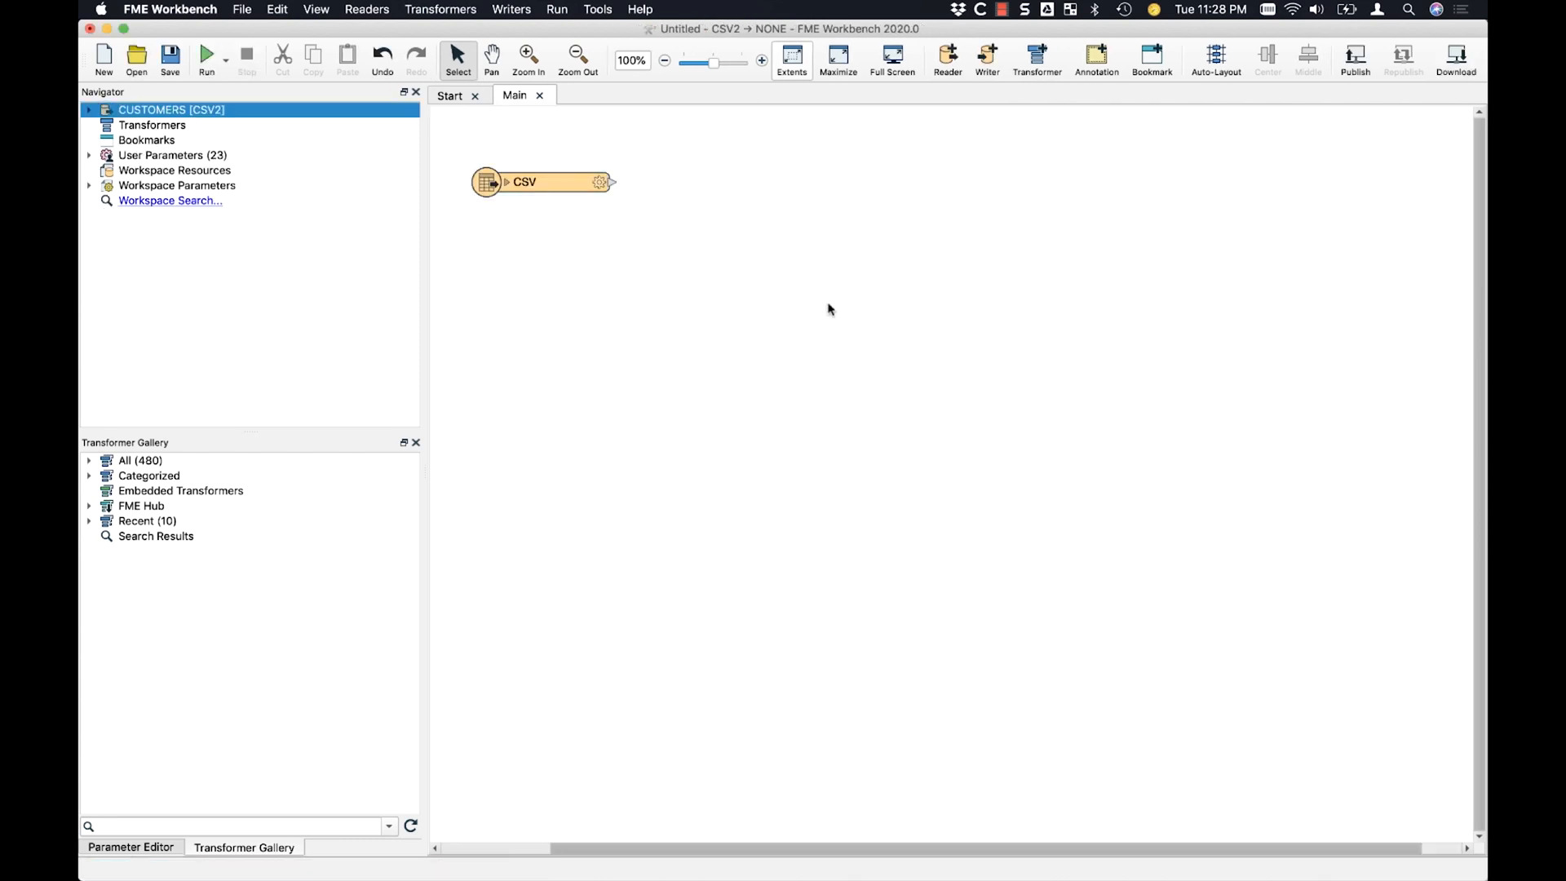
Step: Start a Snowflake Non-Spatial writer on the saved smaccabe safesystems snowflake connection
type("snow")
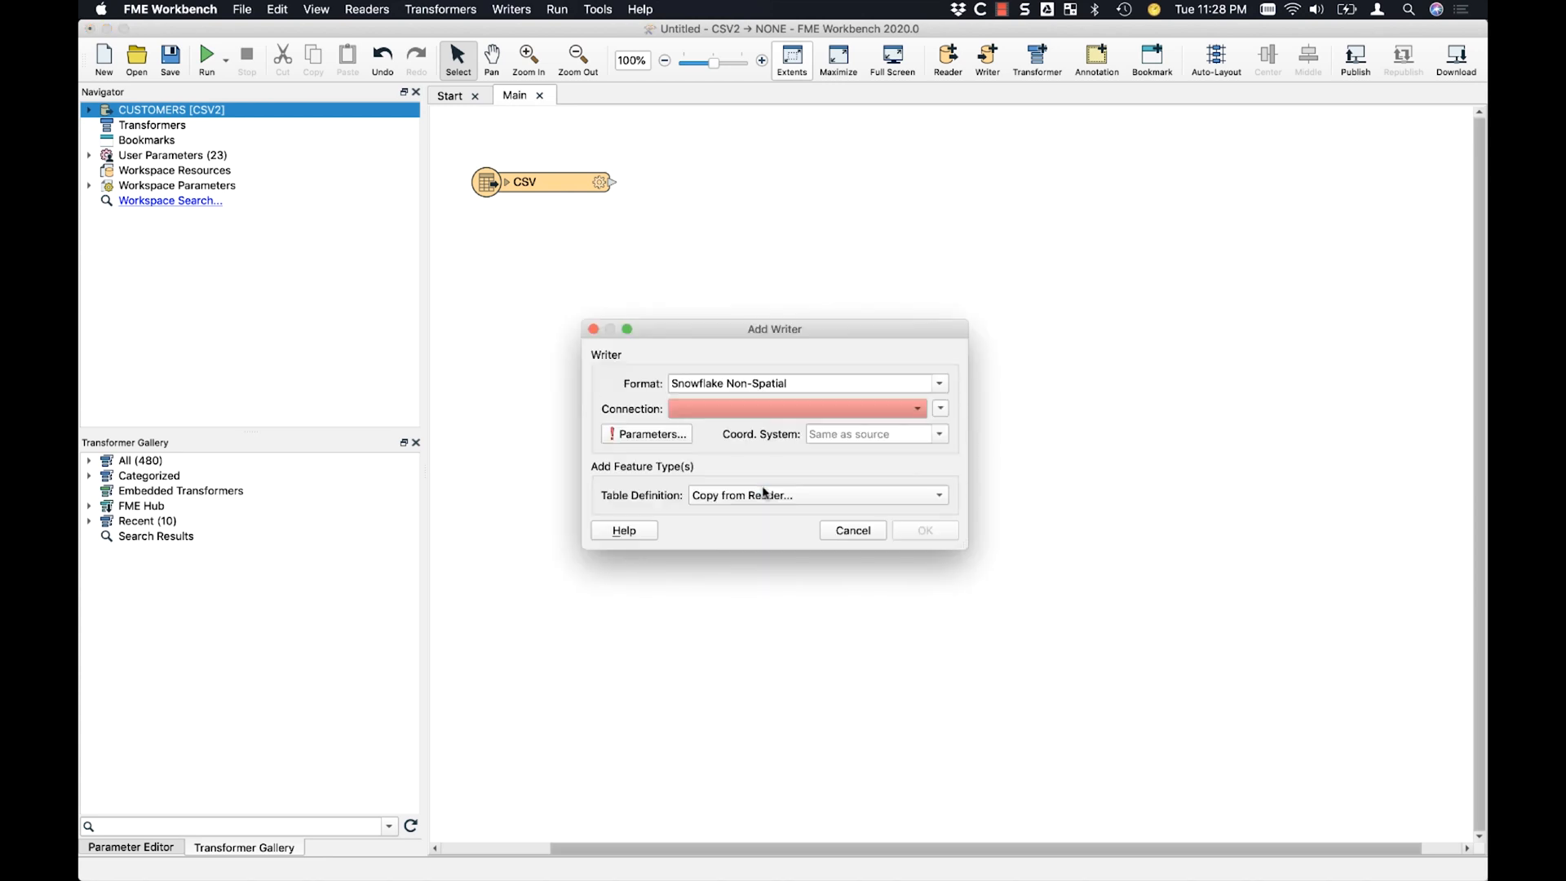
left_click(933, 408)
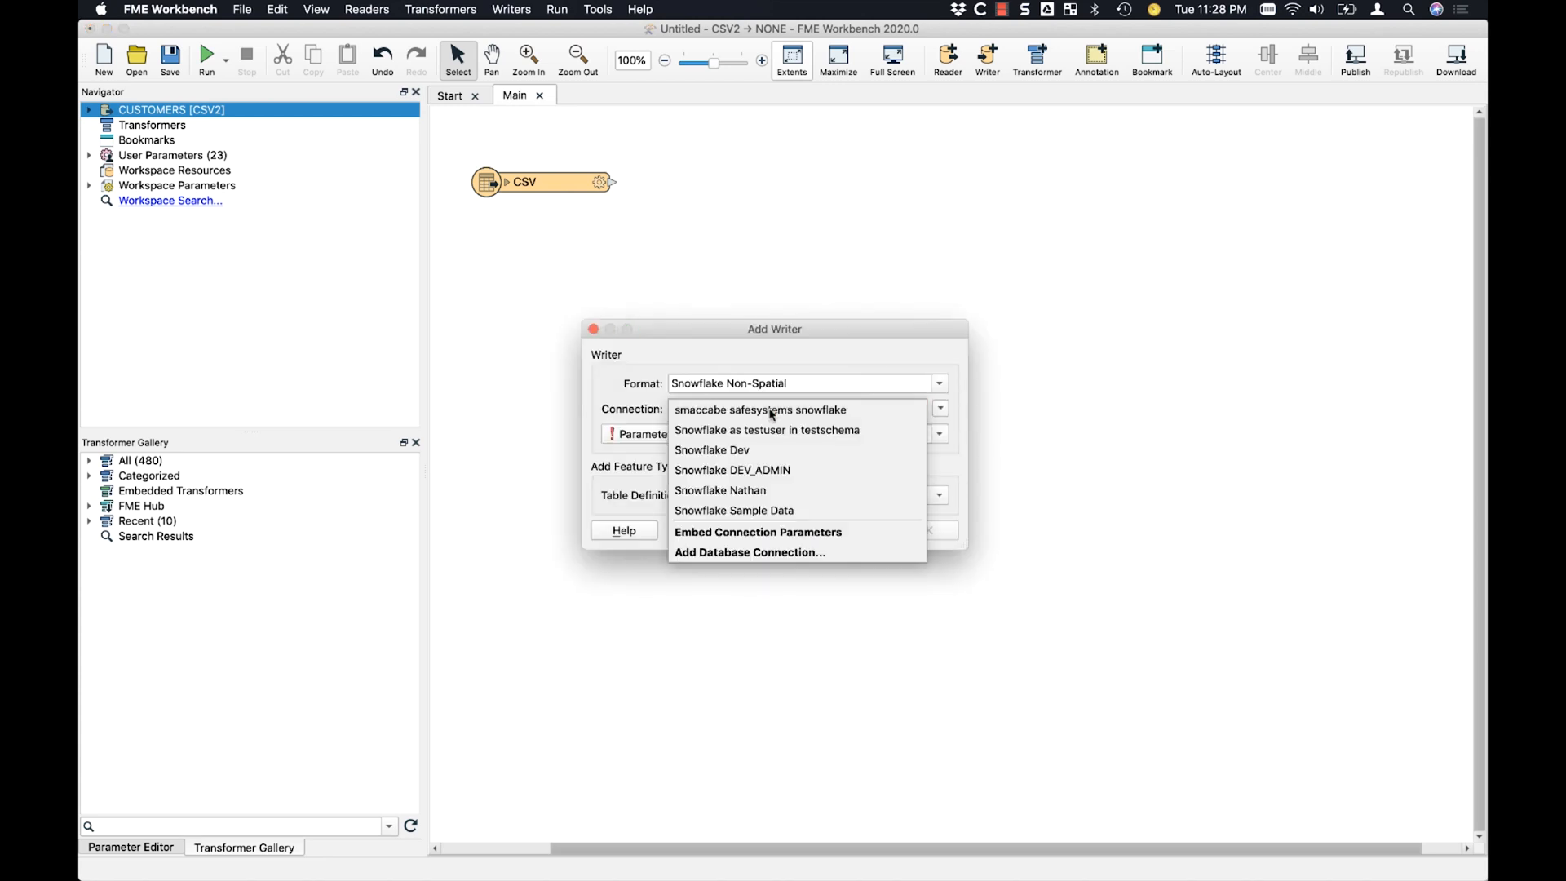
left_click(759, 410)
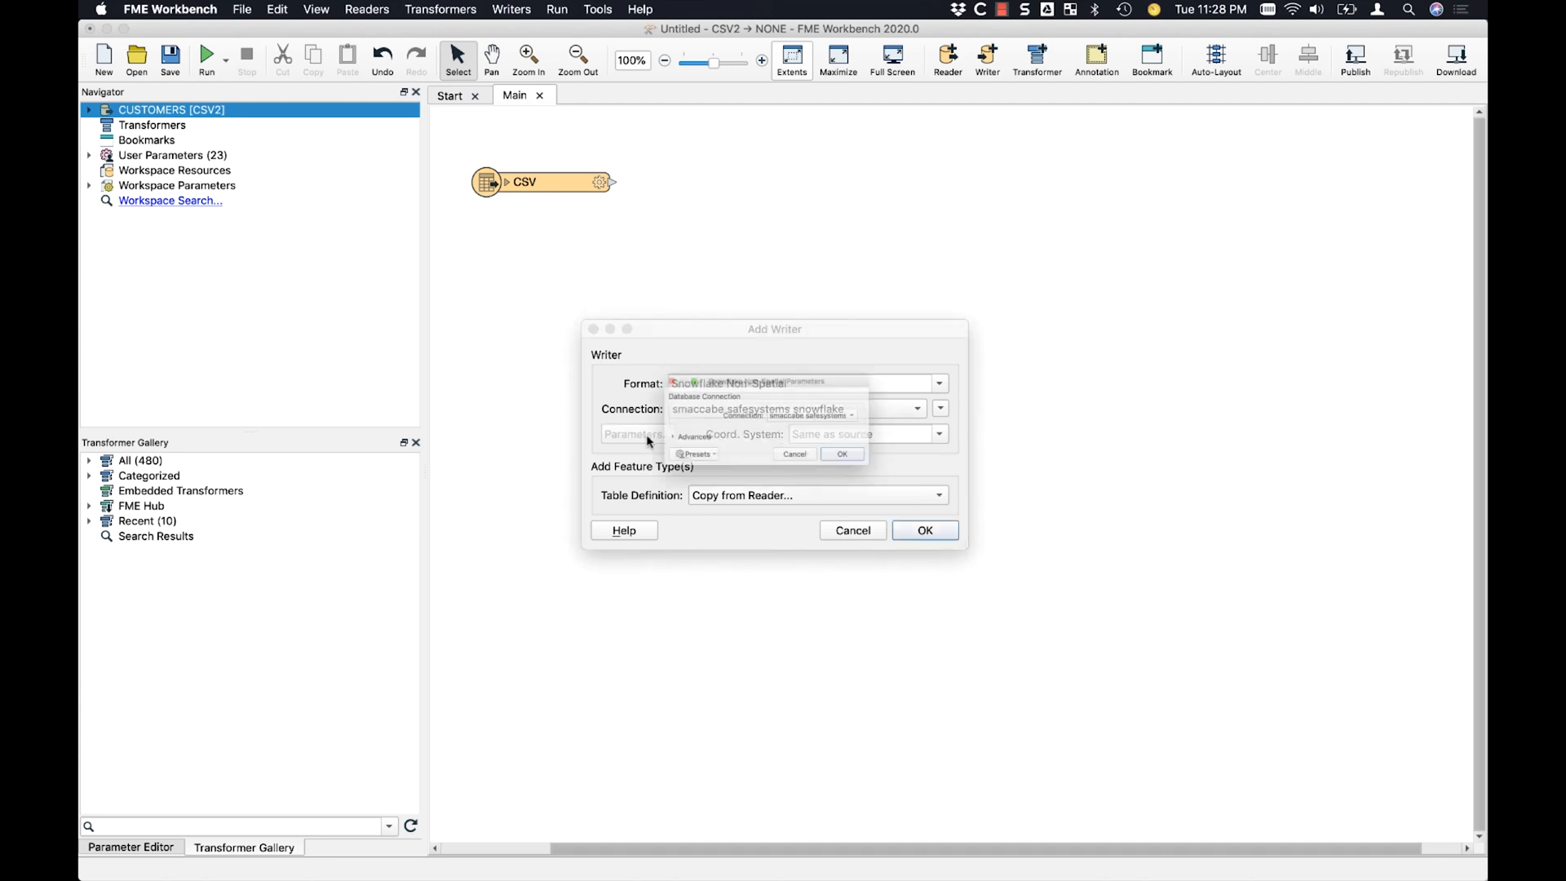
Step: Review the writer's advanced parameters and add the Snowflake writer linked to the CSV reader
left_click(653, 443)
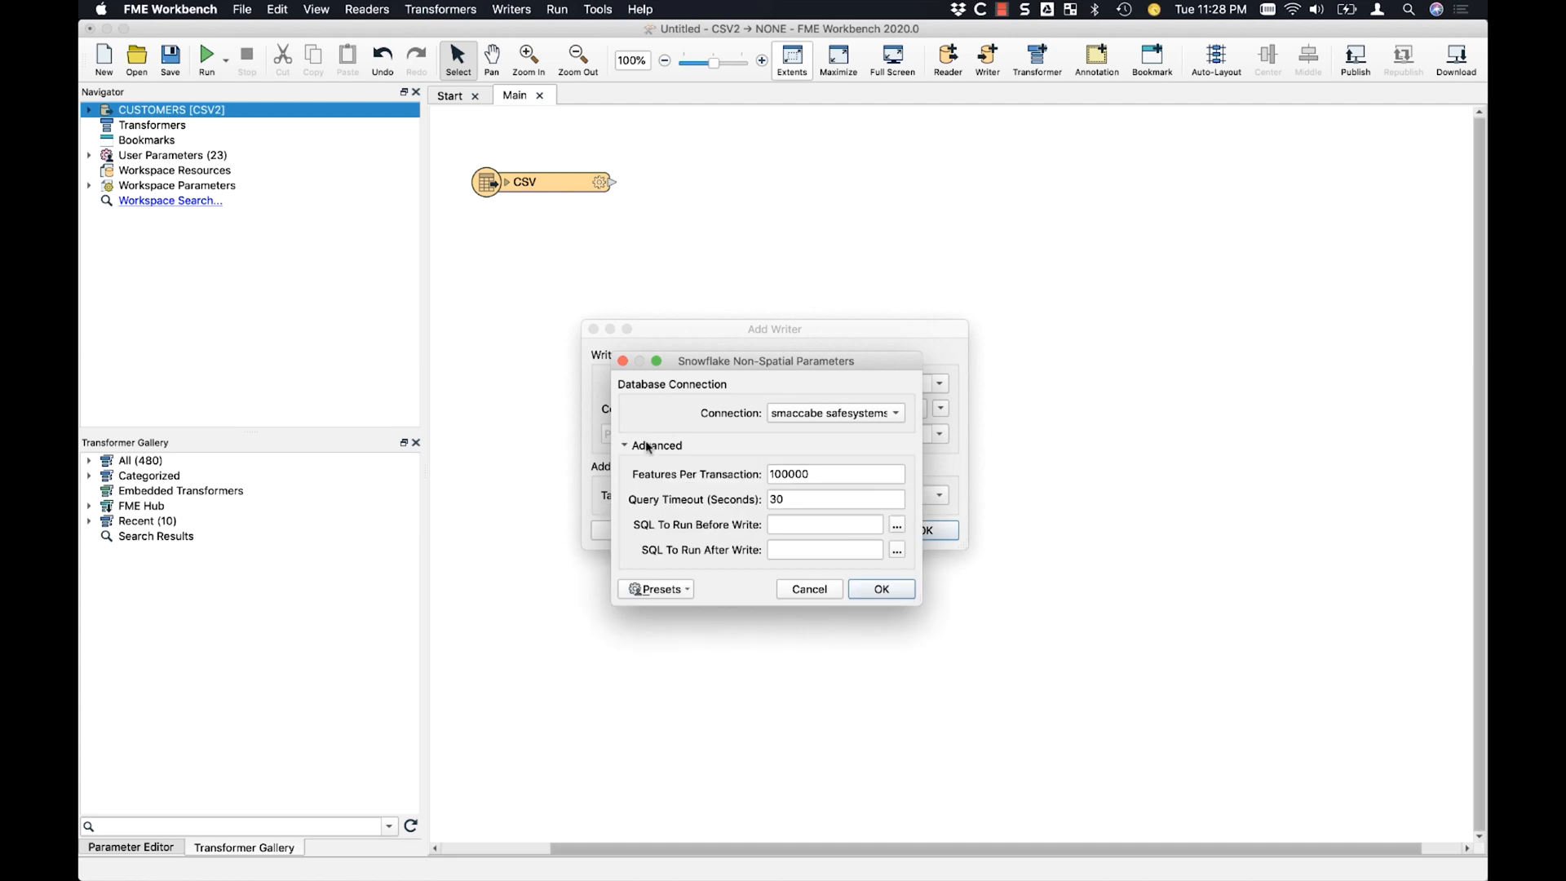
mouse_move(713, 474)
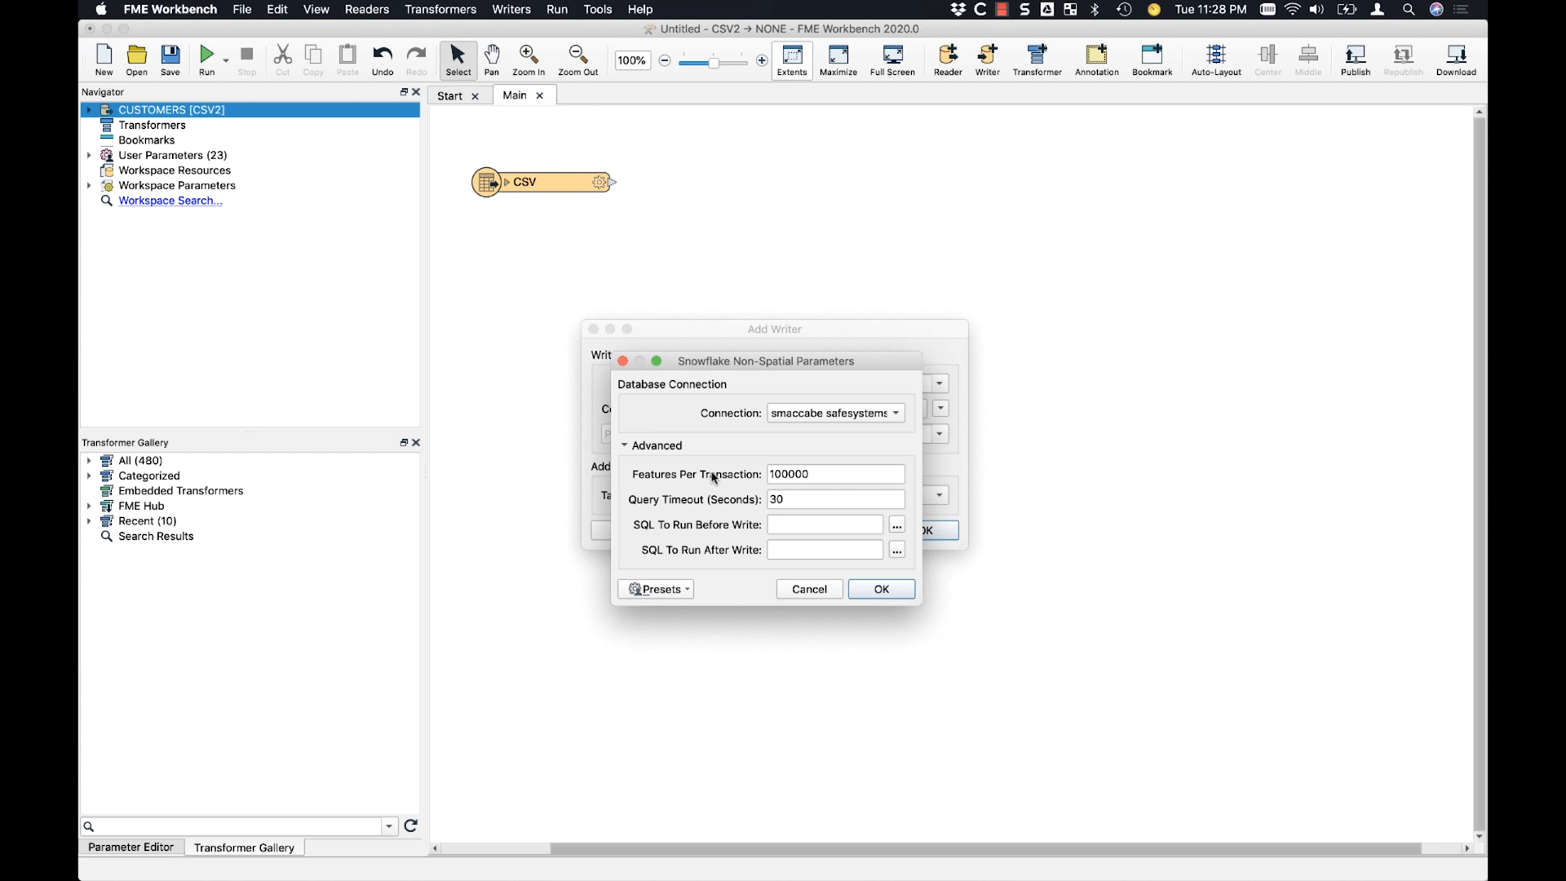
mouse_move(702, 516)
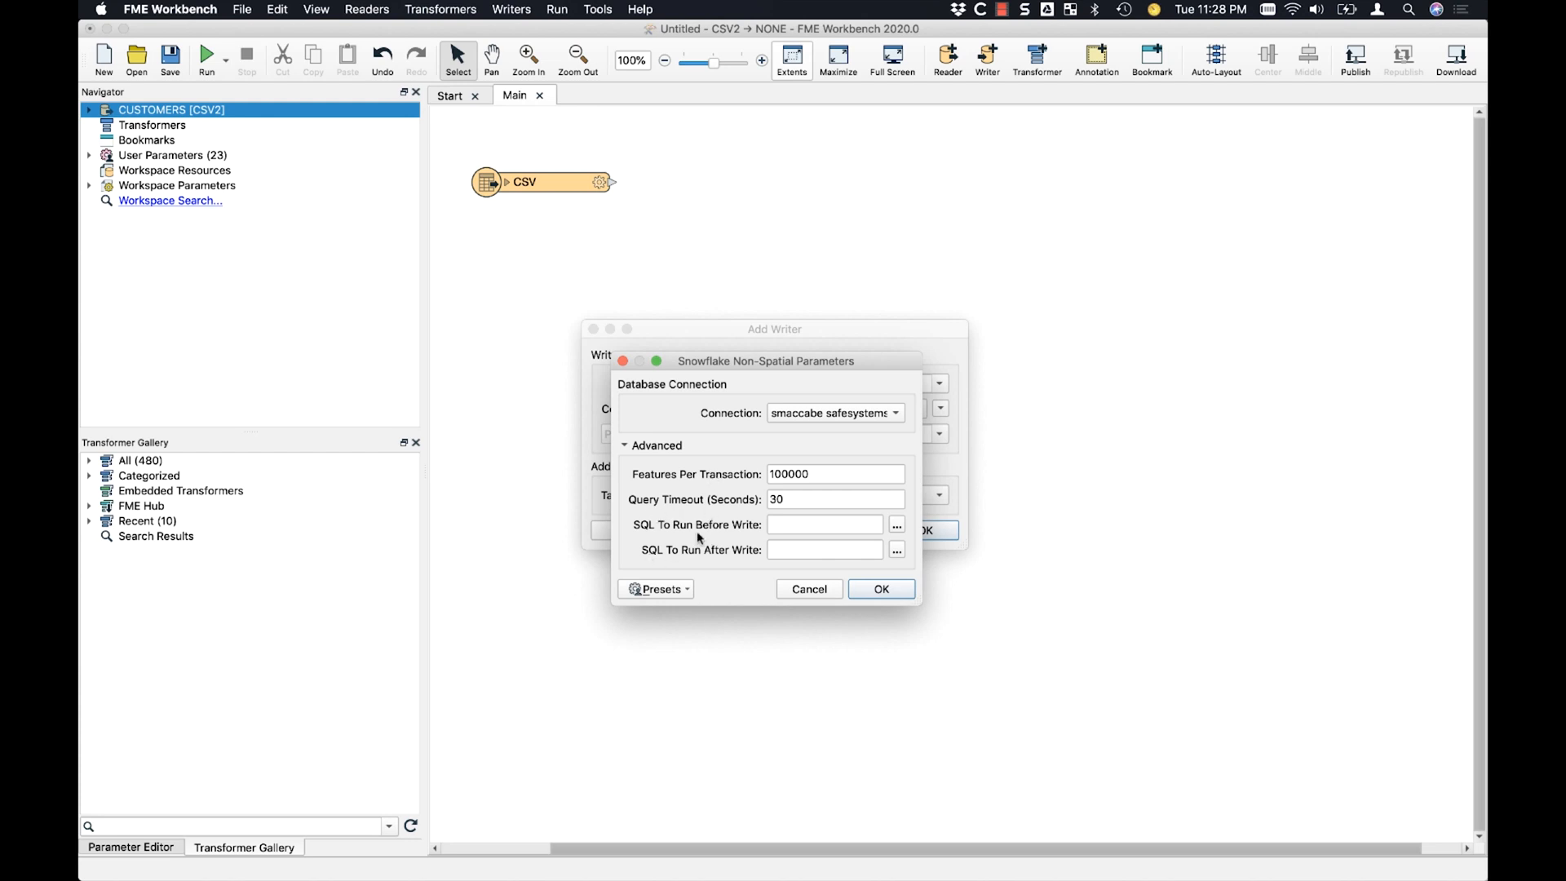
mouse_move(834, 578)
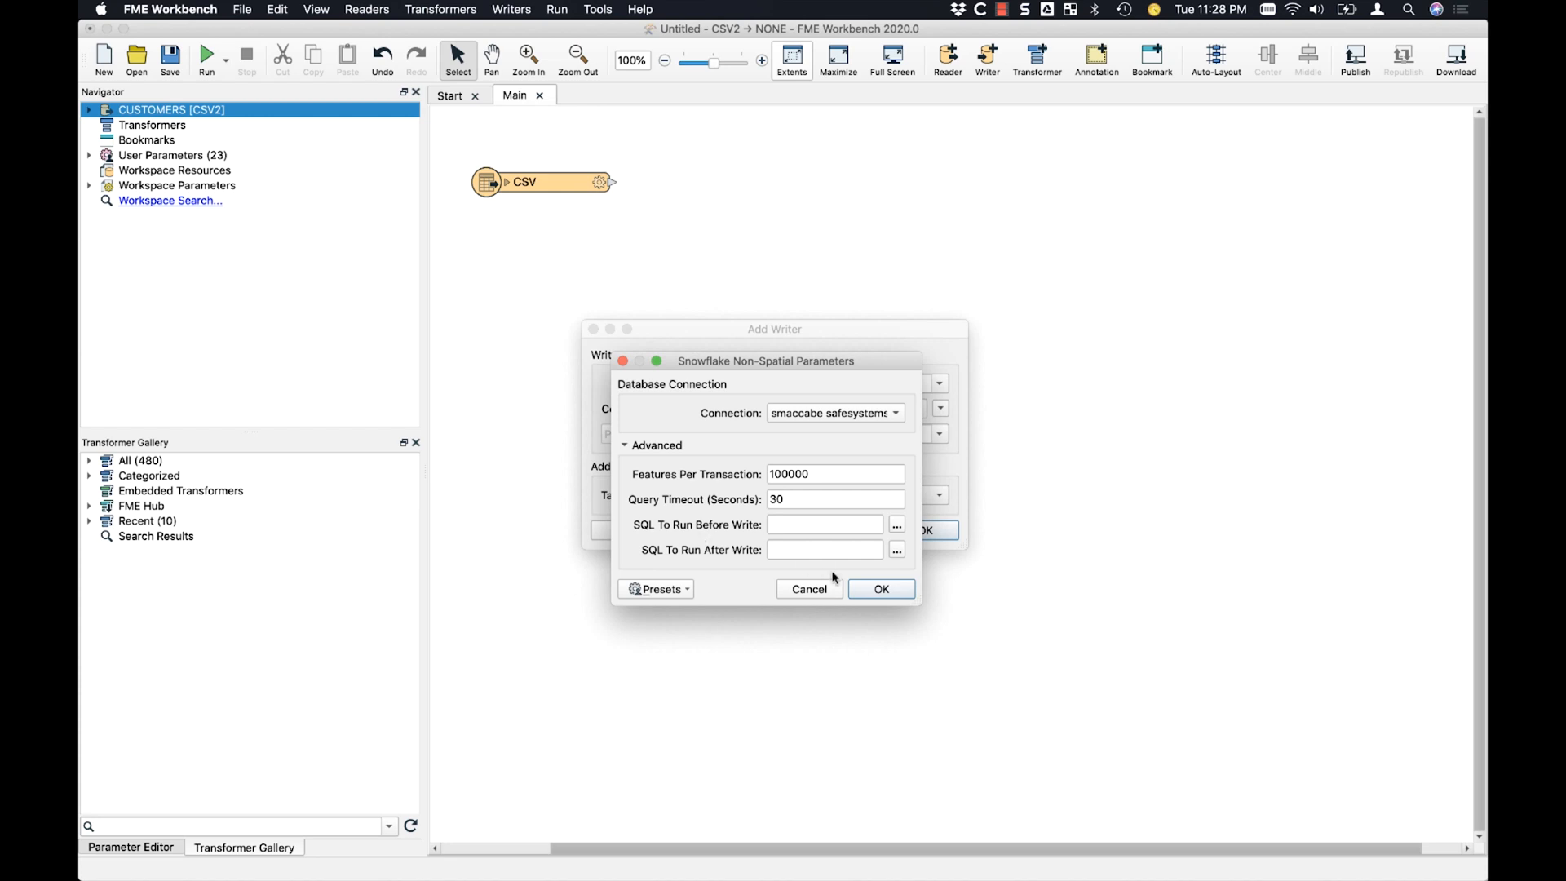
left_click(879, 589)
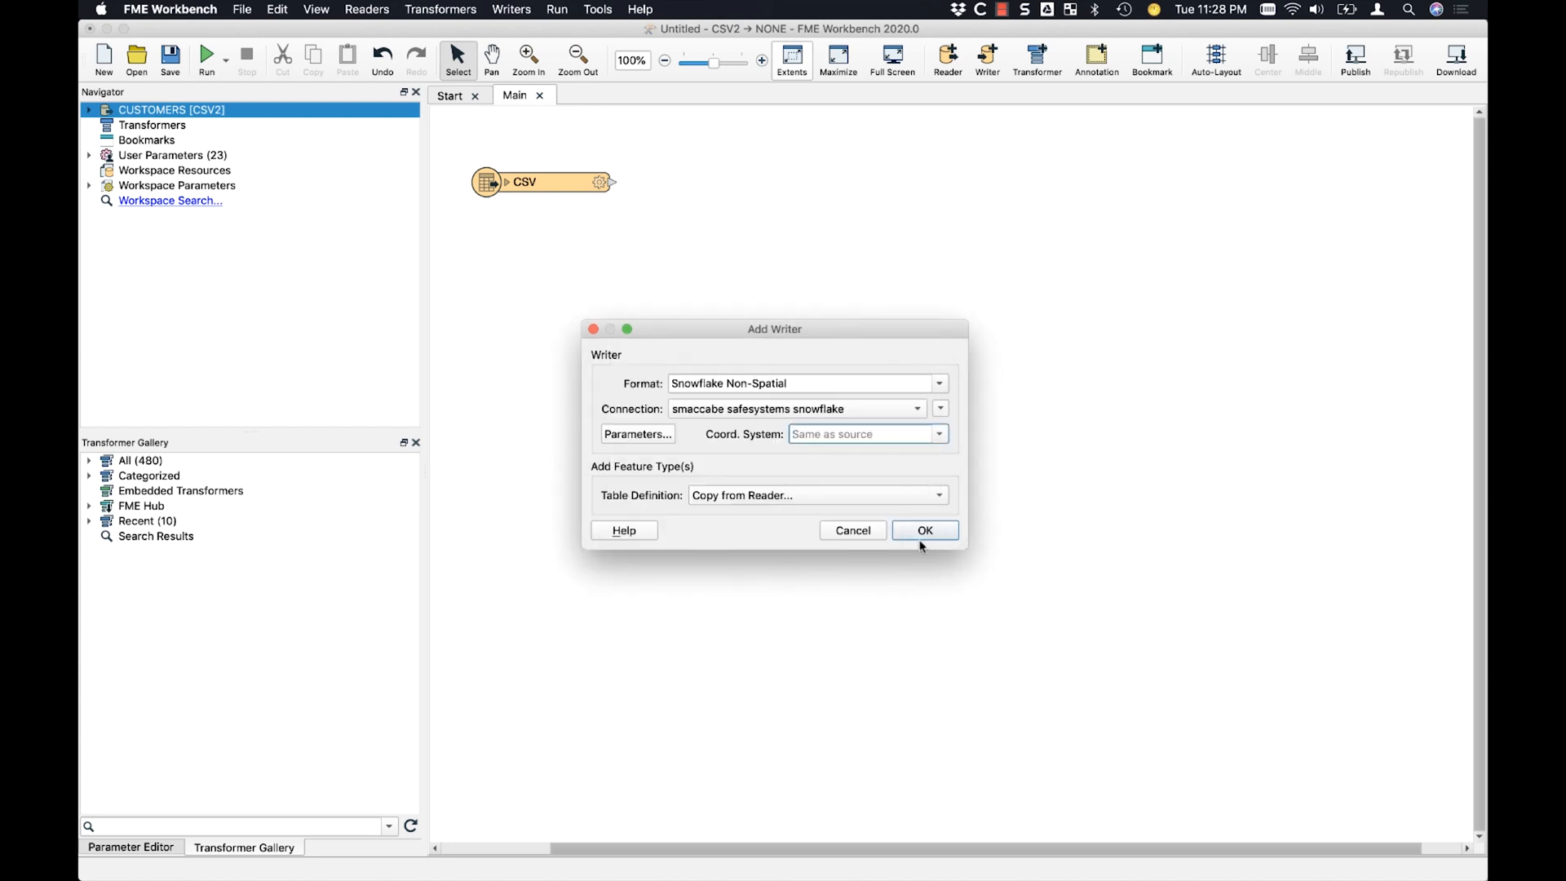
left_click(924, 529)
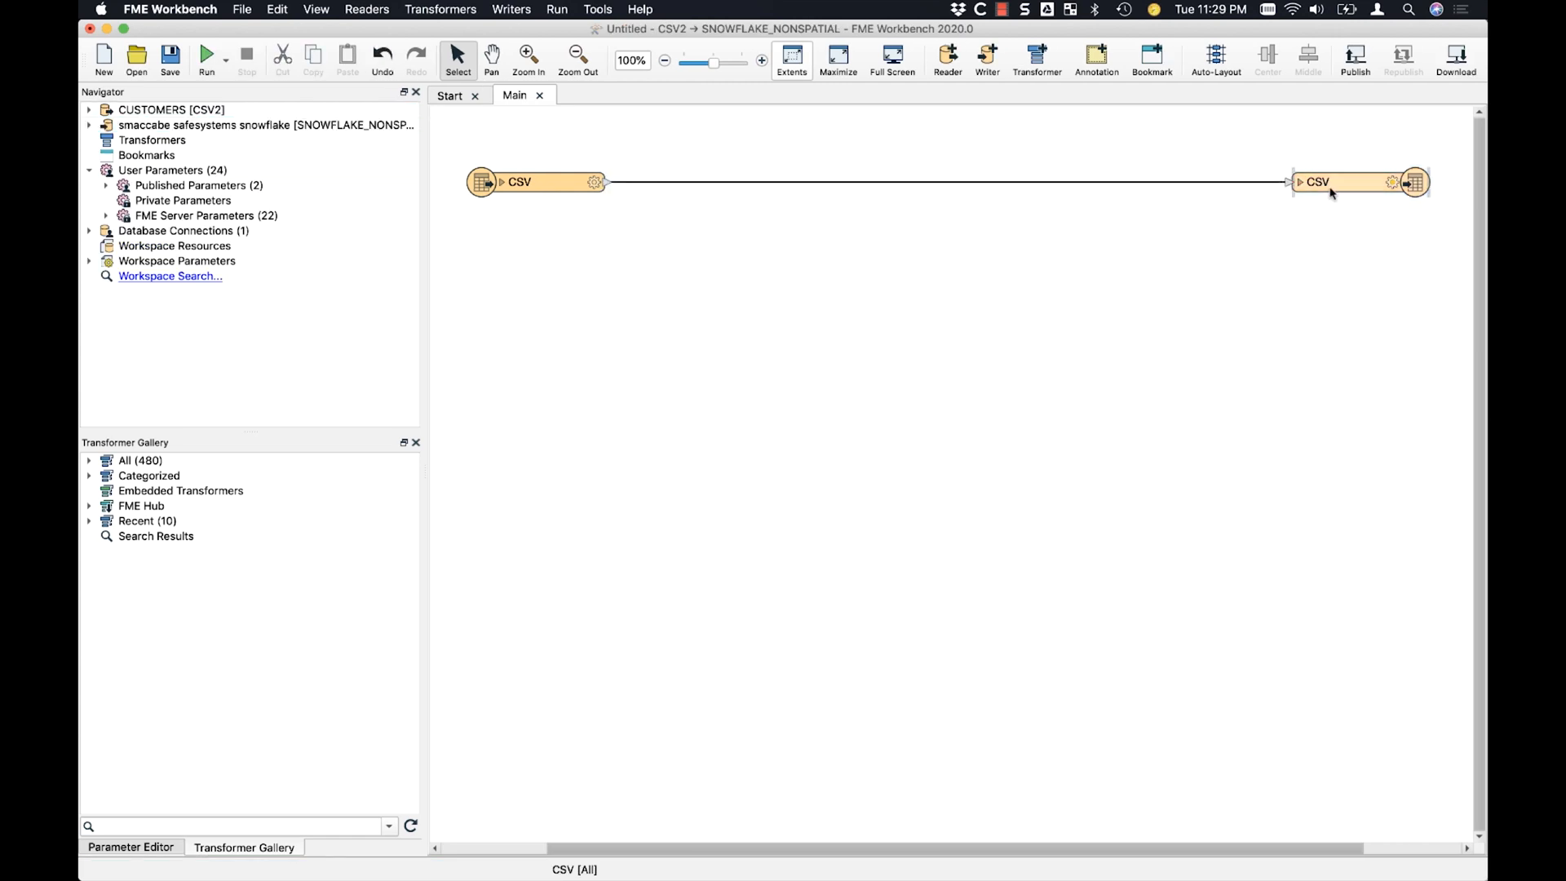
Step: Name the writer feature type's table CUSTOMERS, keeping Insert and Create If Needed handling
left_click(1301, 181)
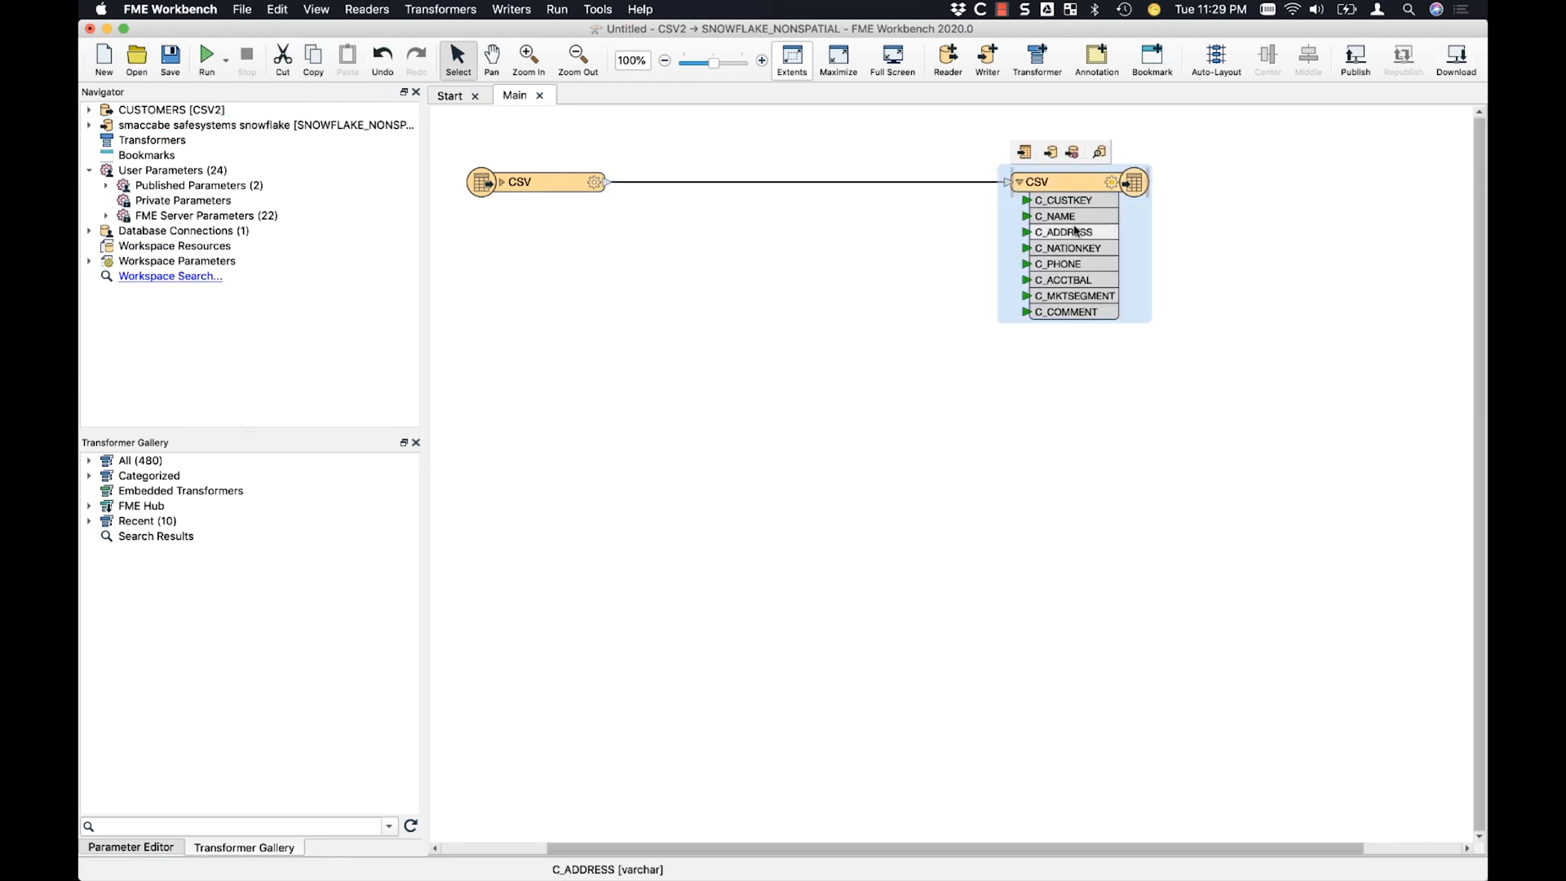
double_click(1036, 181)
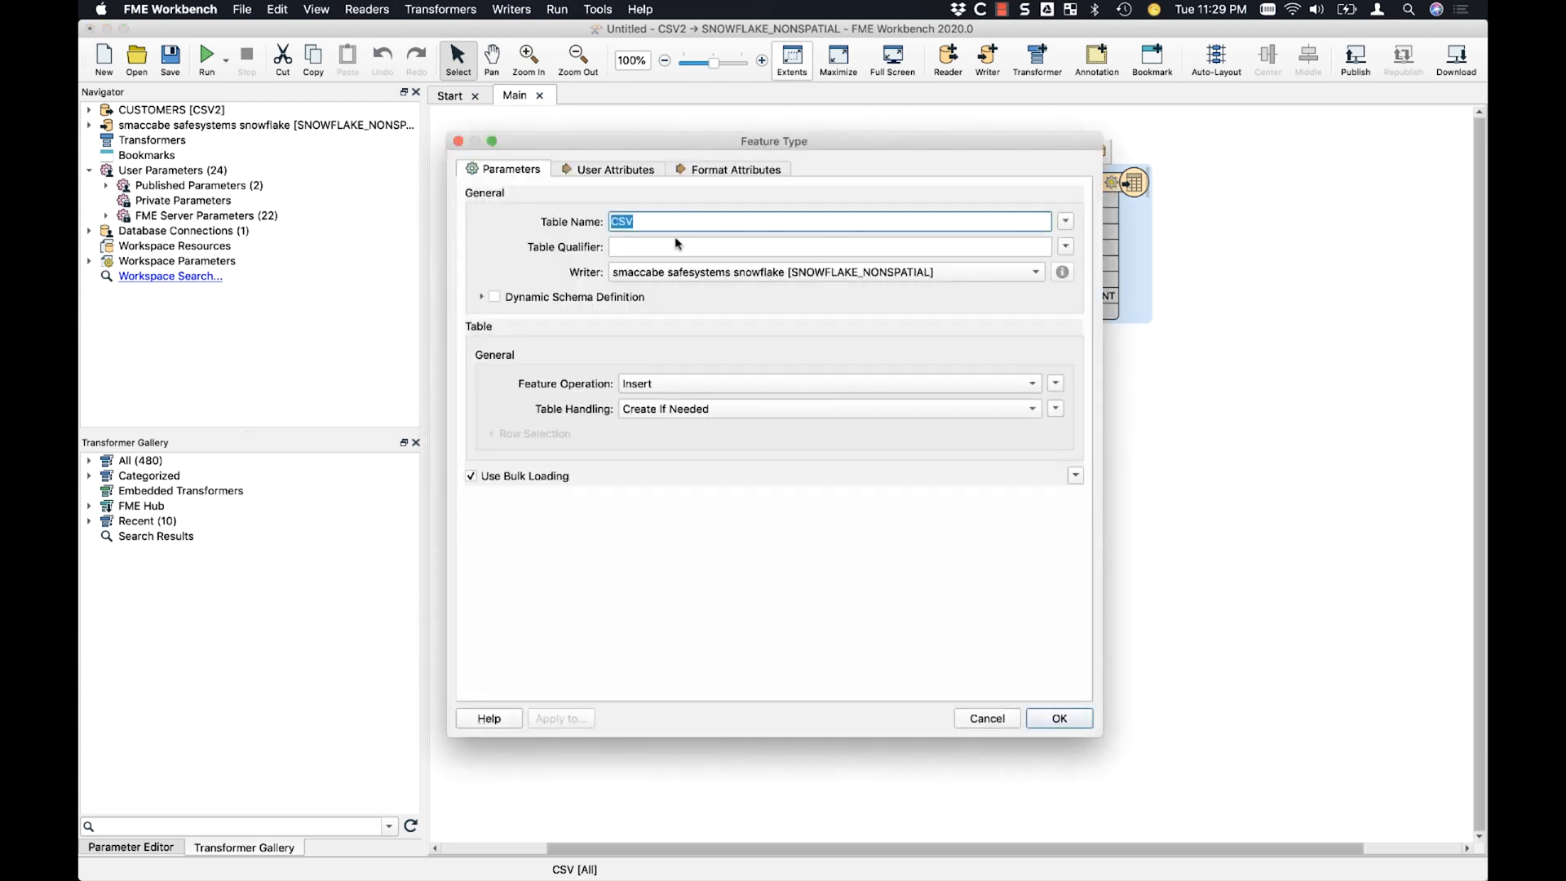
type("CS")
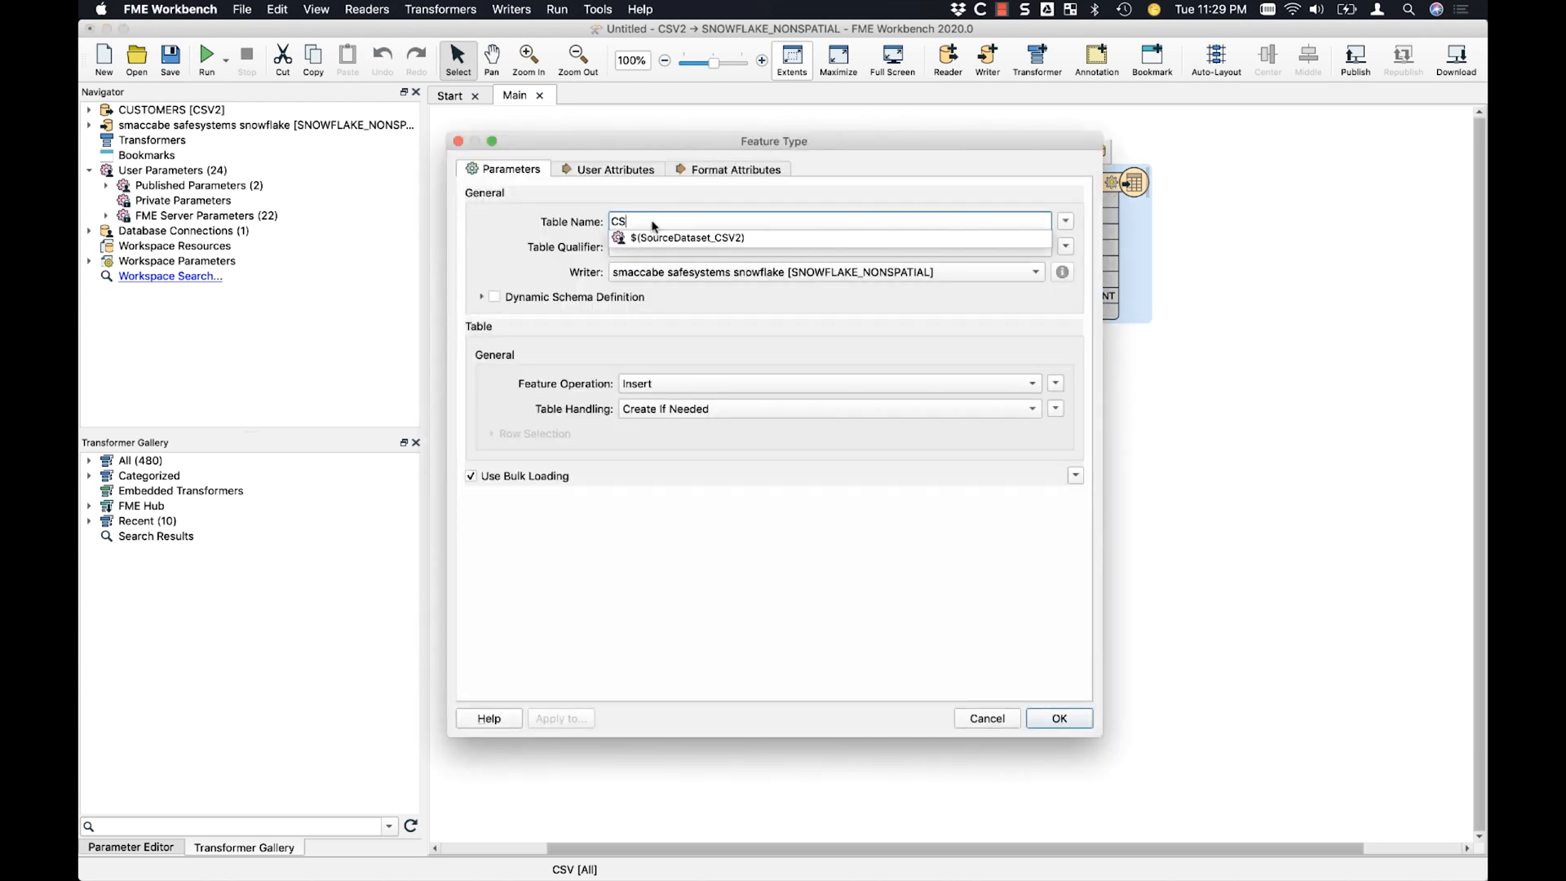
type("CUSTOMERS")
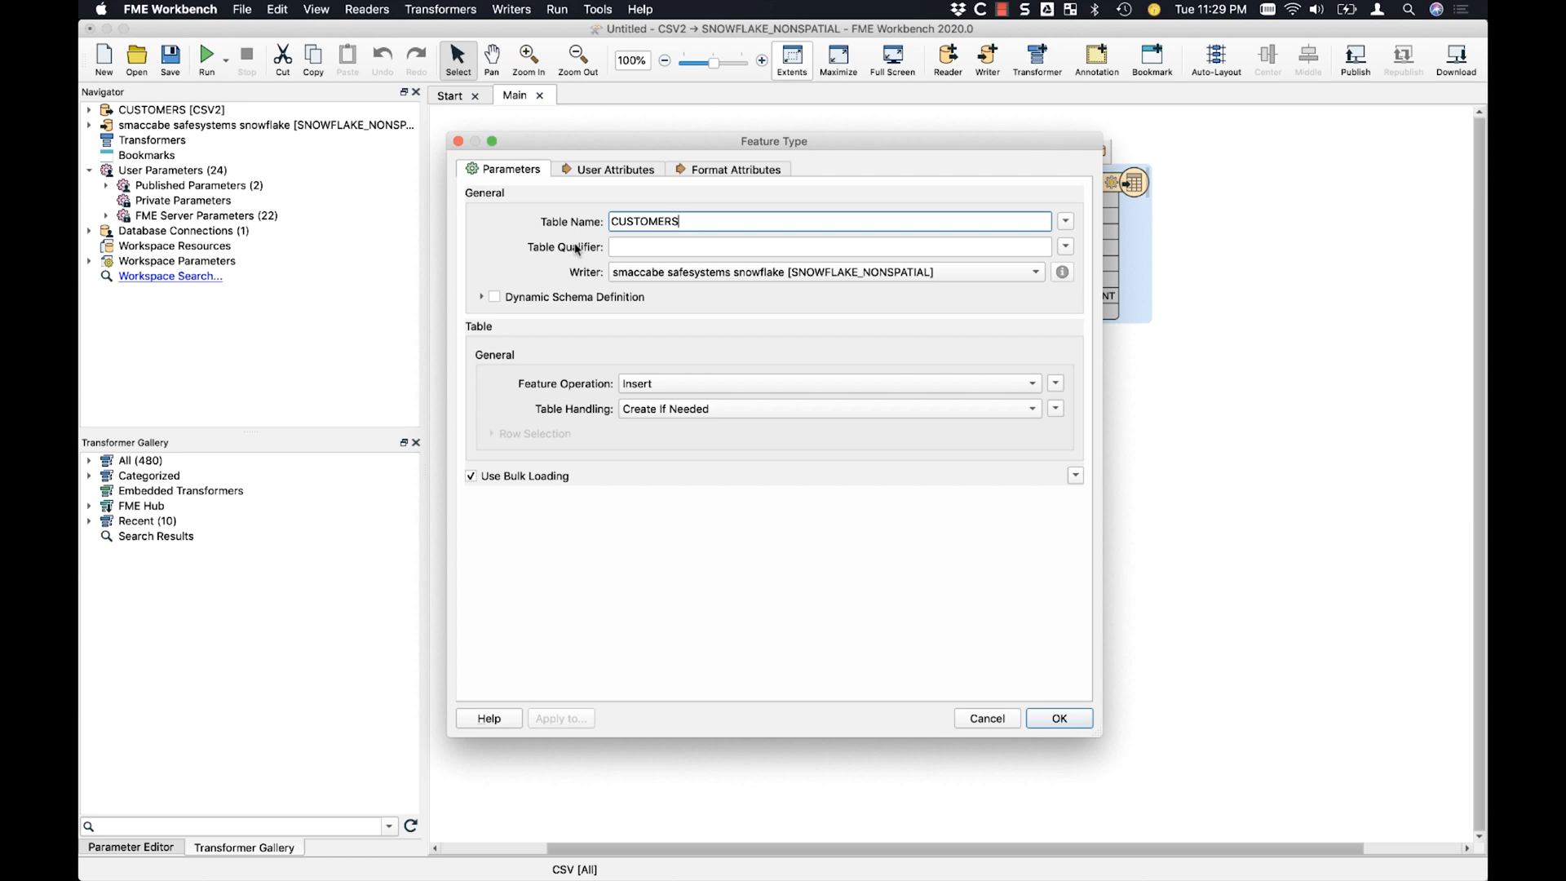
mouse_move(642, 301)
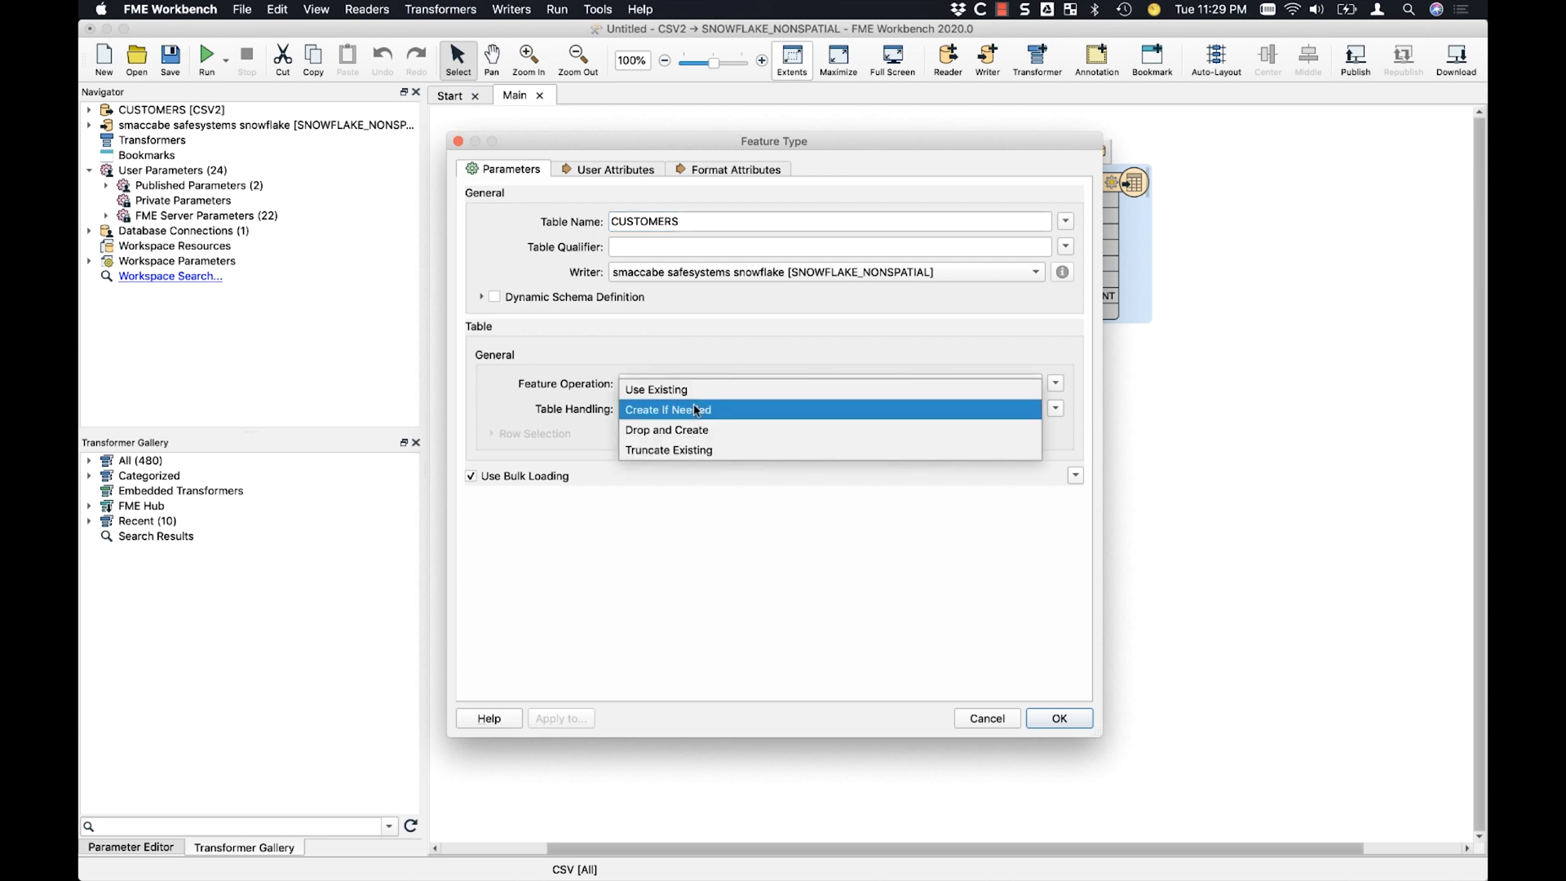
mouse_move(718, 409)
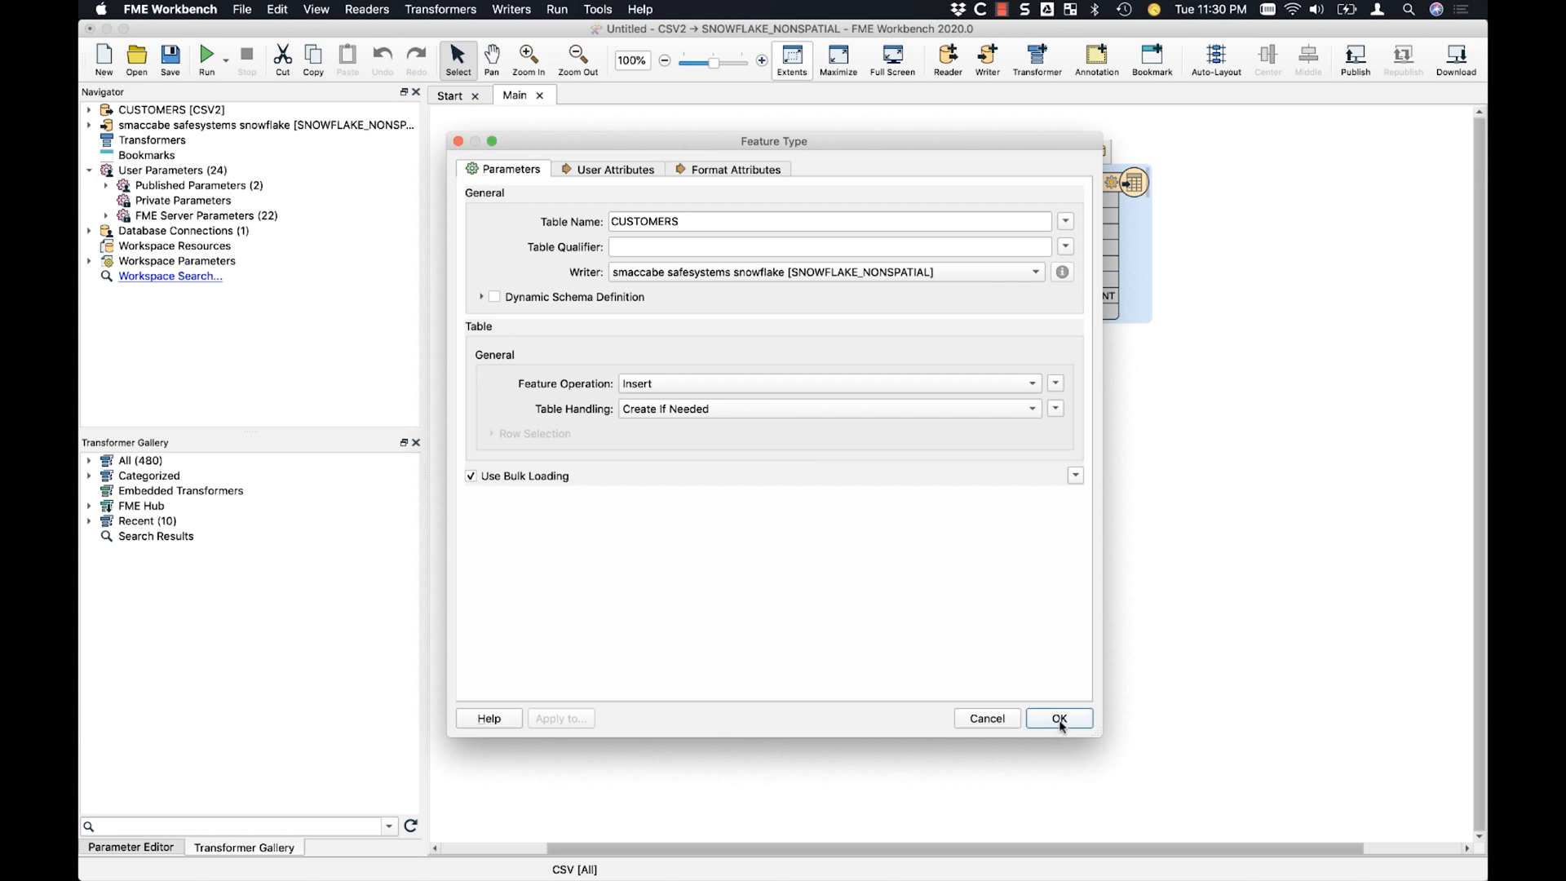
left_click(1059, 718)
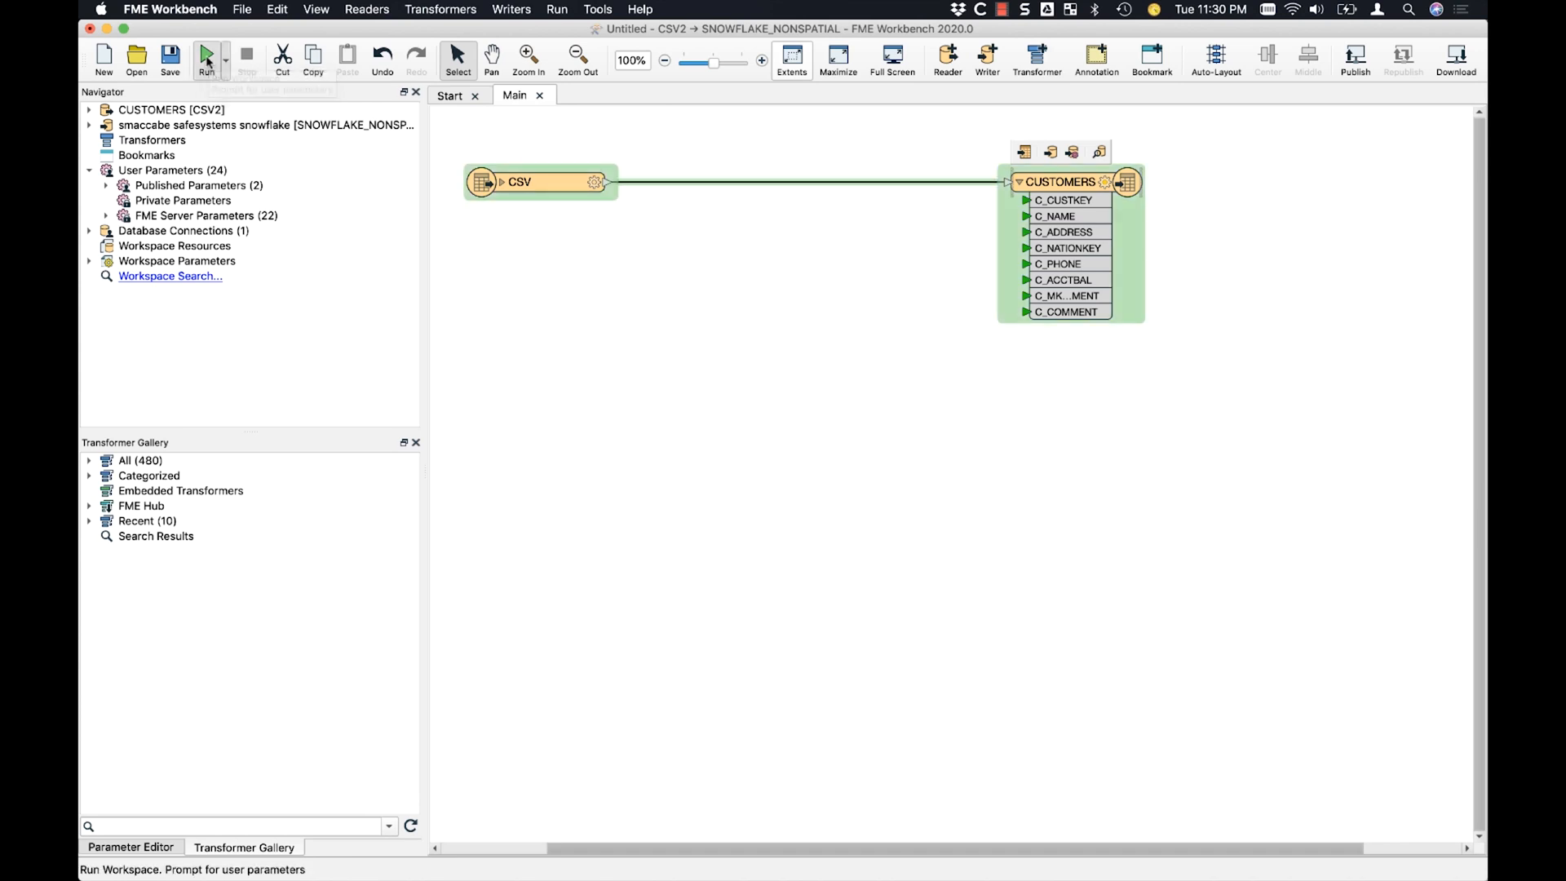
Step: Run the workspace, writing all 150,000 CSV features to the Snowflake CUSTOMERS table
left_click(207, 61)
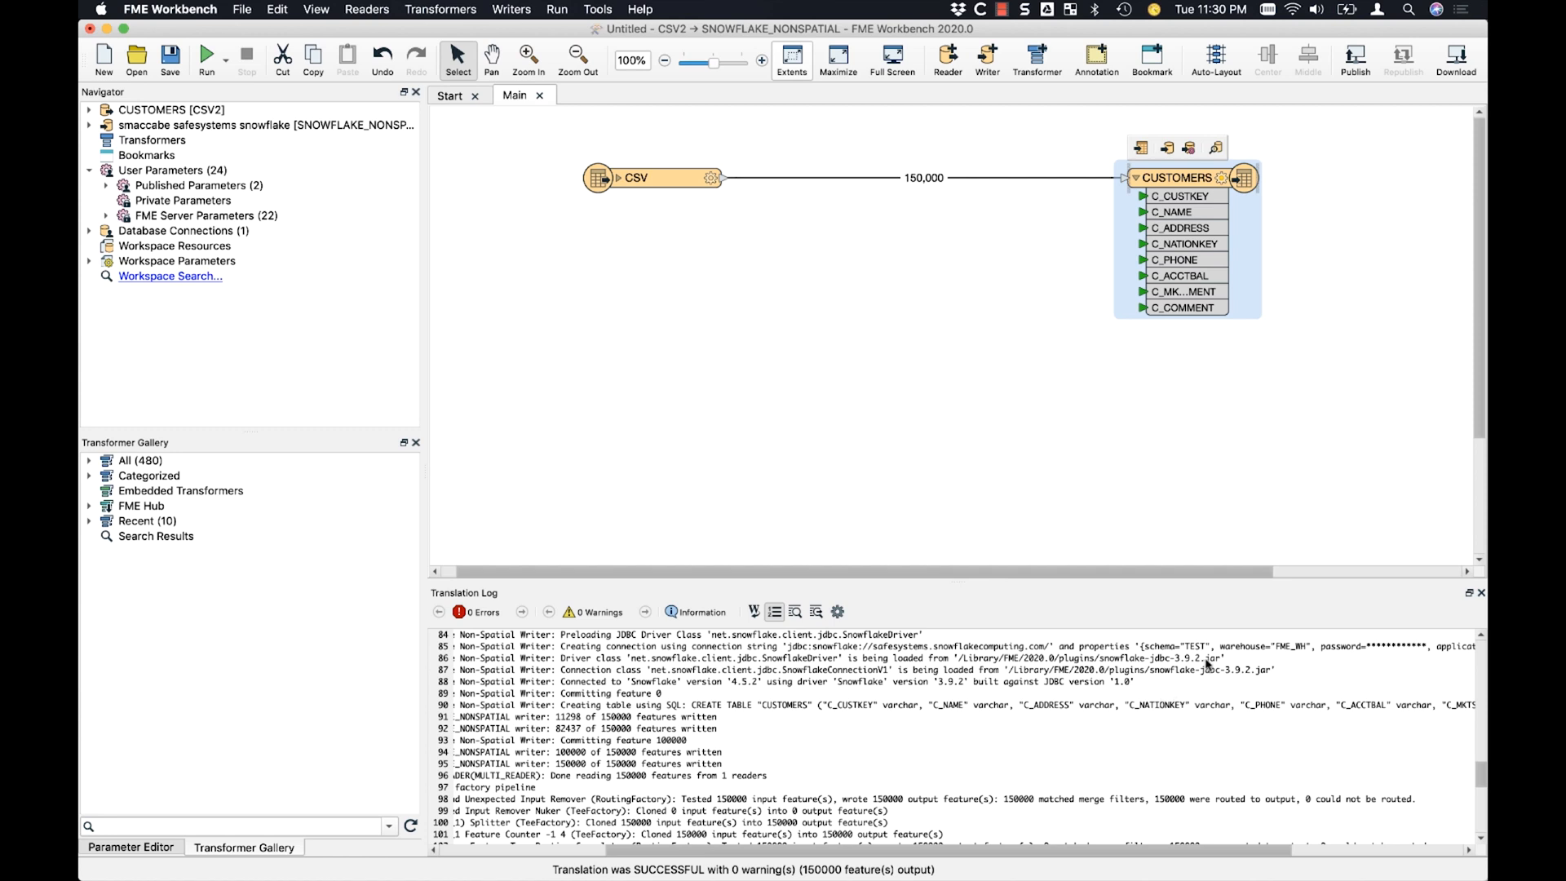
mouse_move(587, 653)
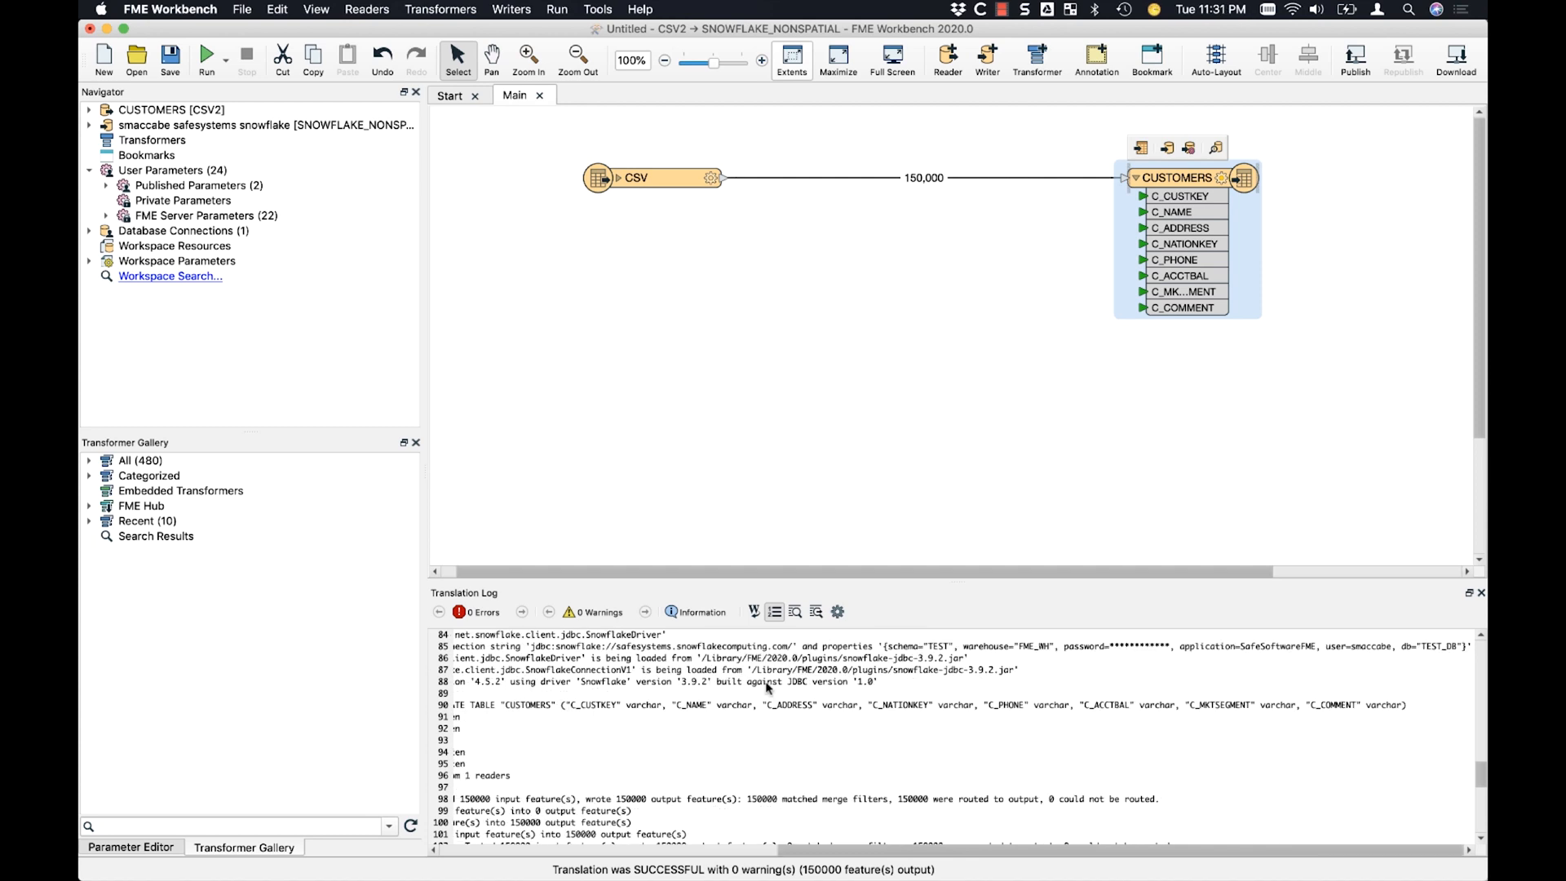
mouse_move(1397, 651)
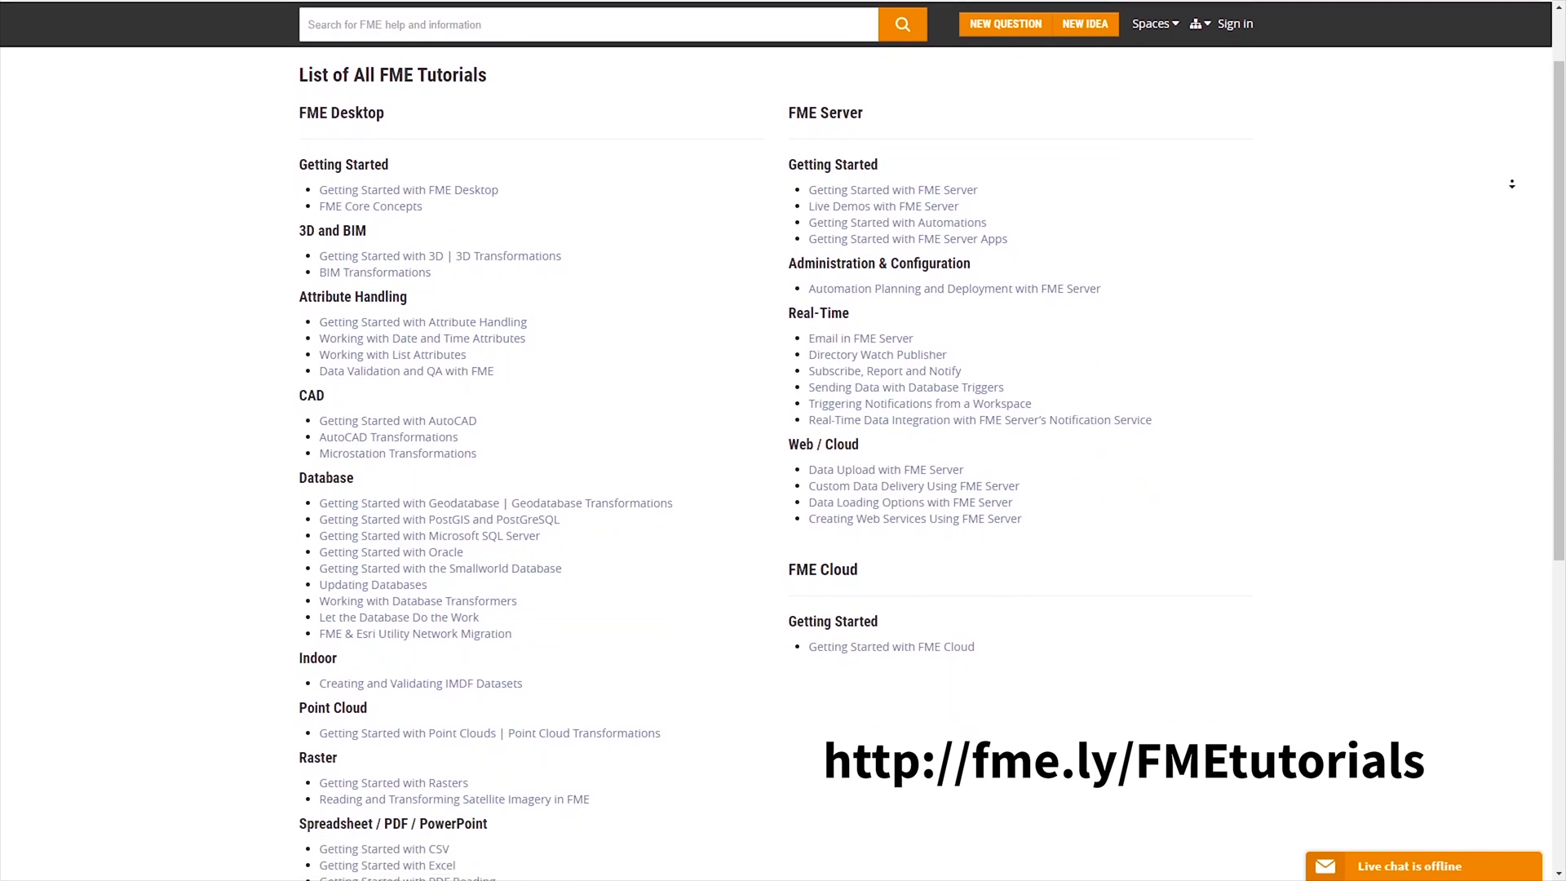
Step: Scroll through the FME tutorials web page listing all tutorials
scroll("down", 3)
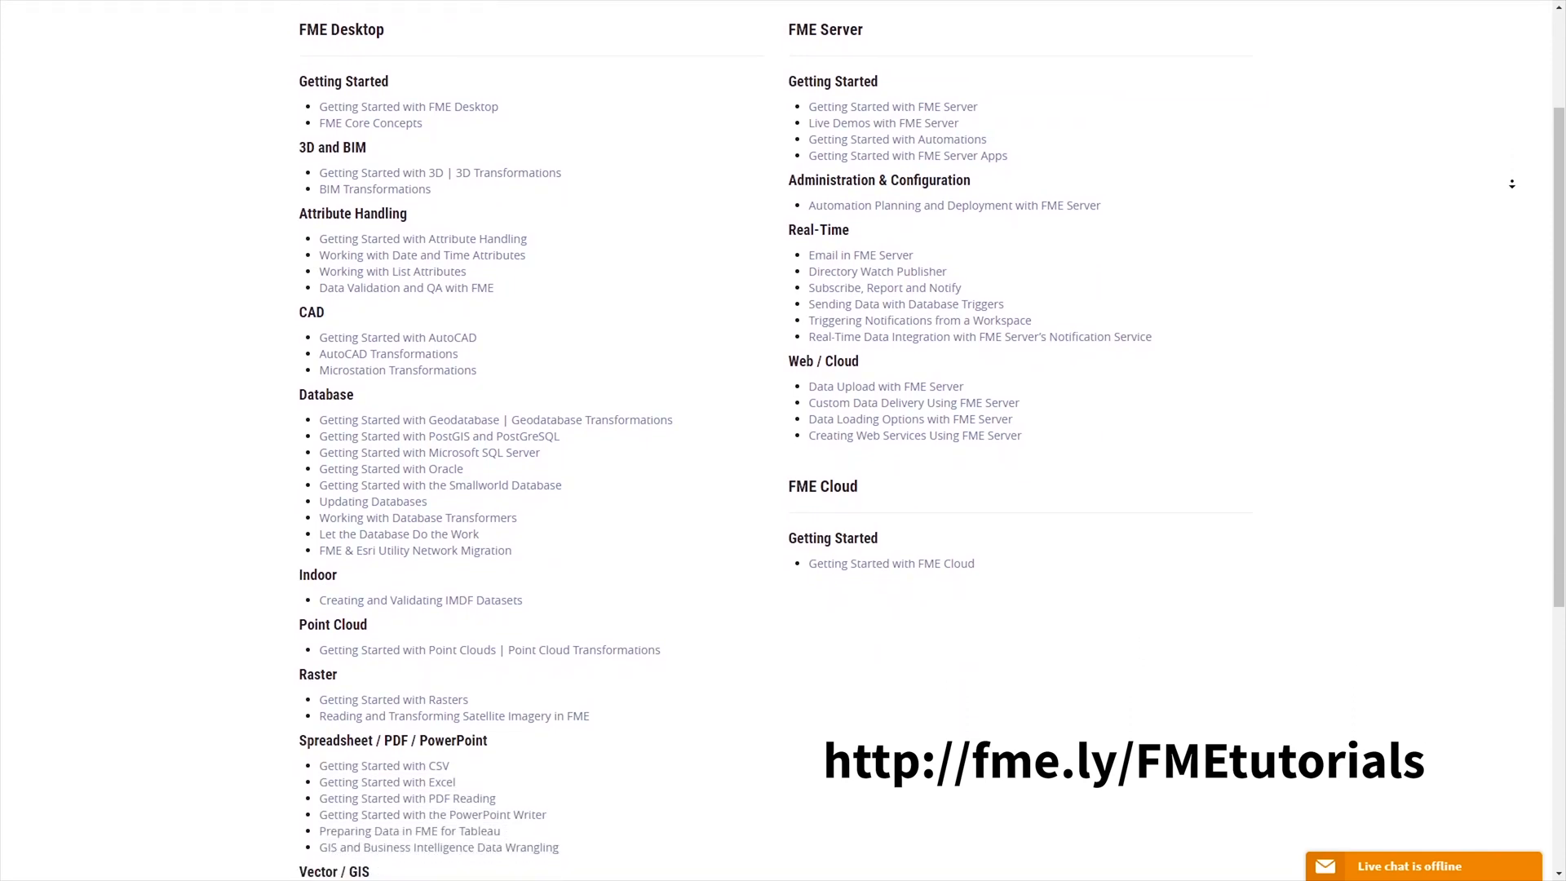